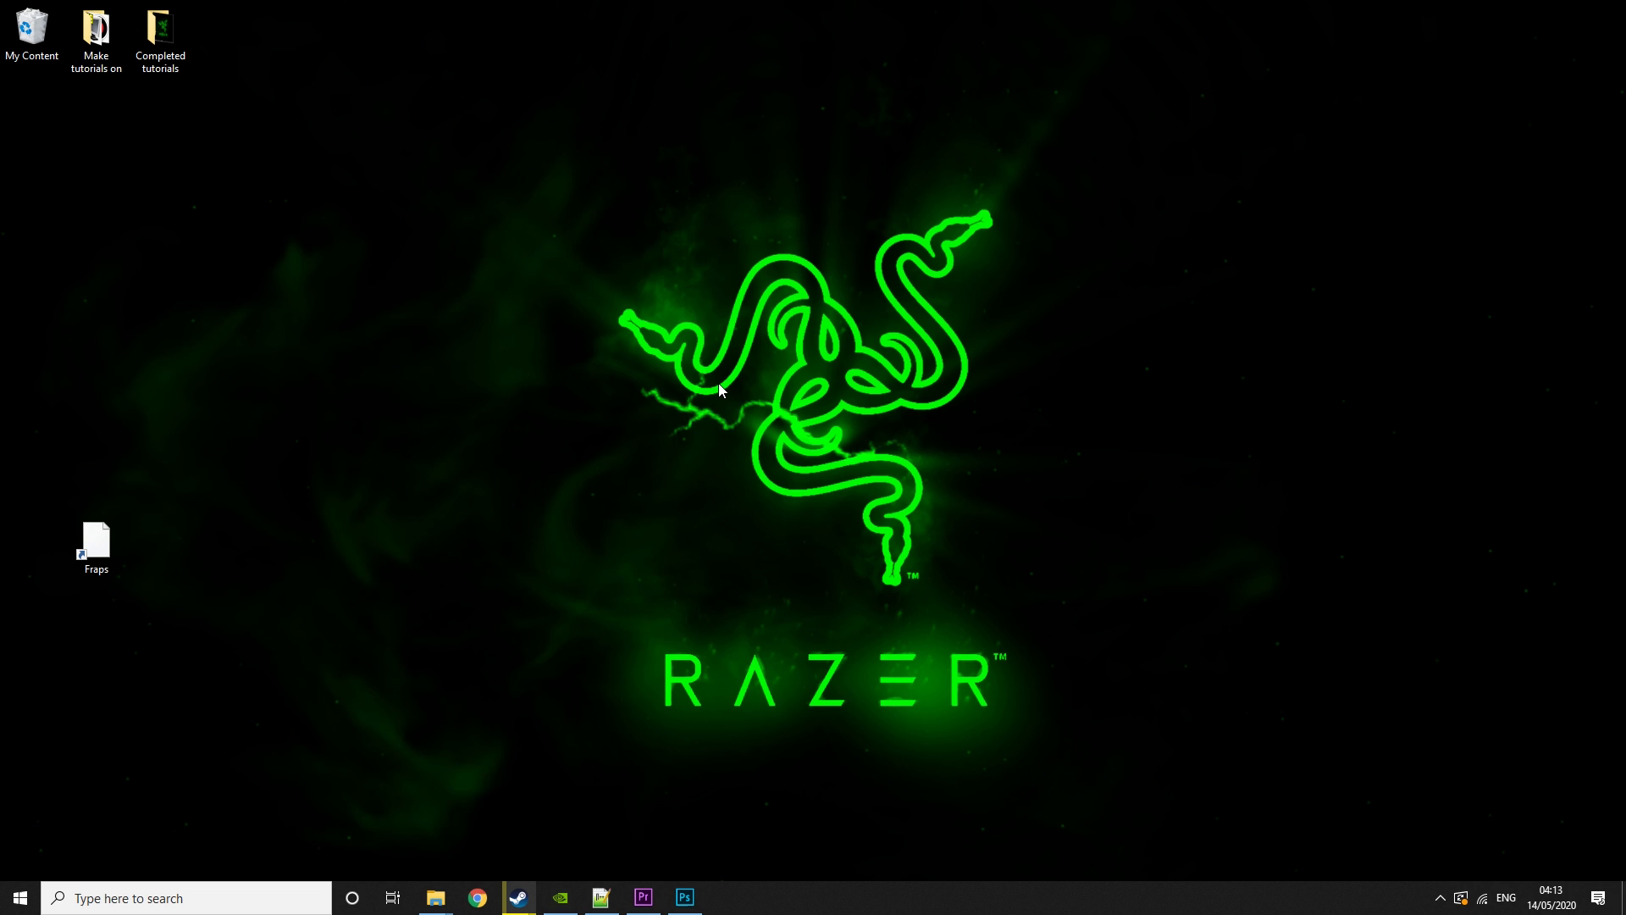
- Launch Fraps from its desktop shortcut and approve the User Account Control prompt
double_click(96, 539)
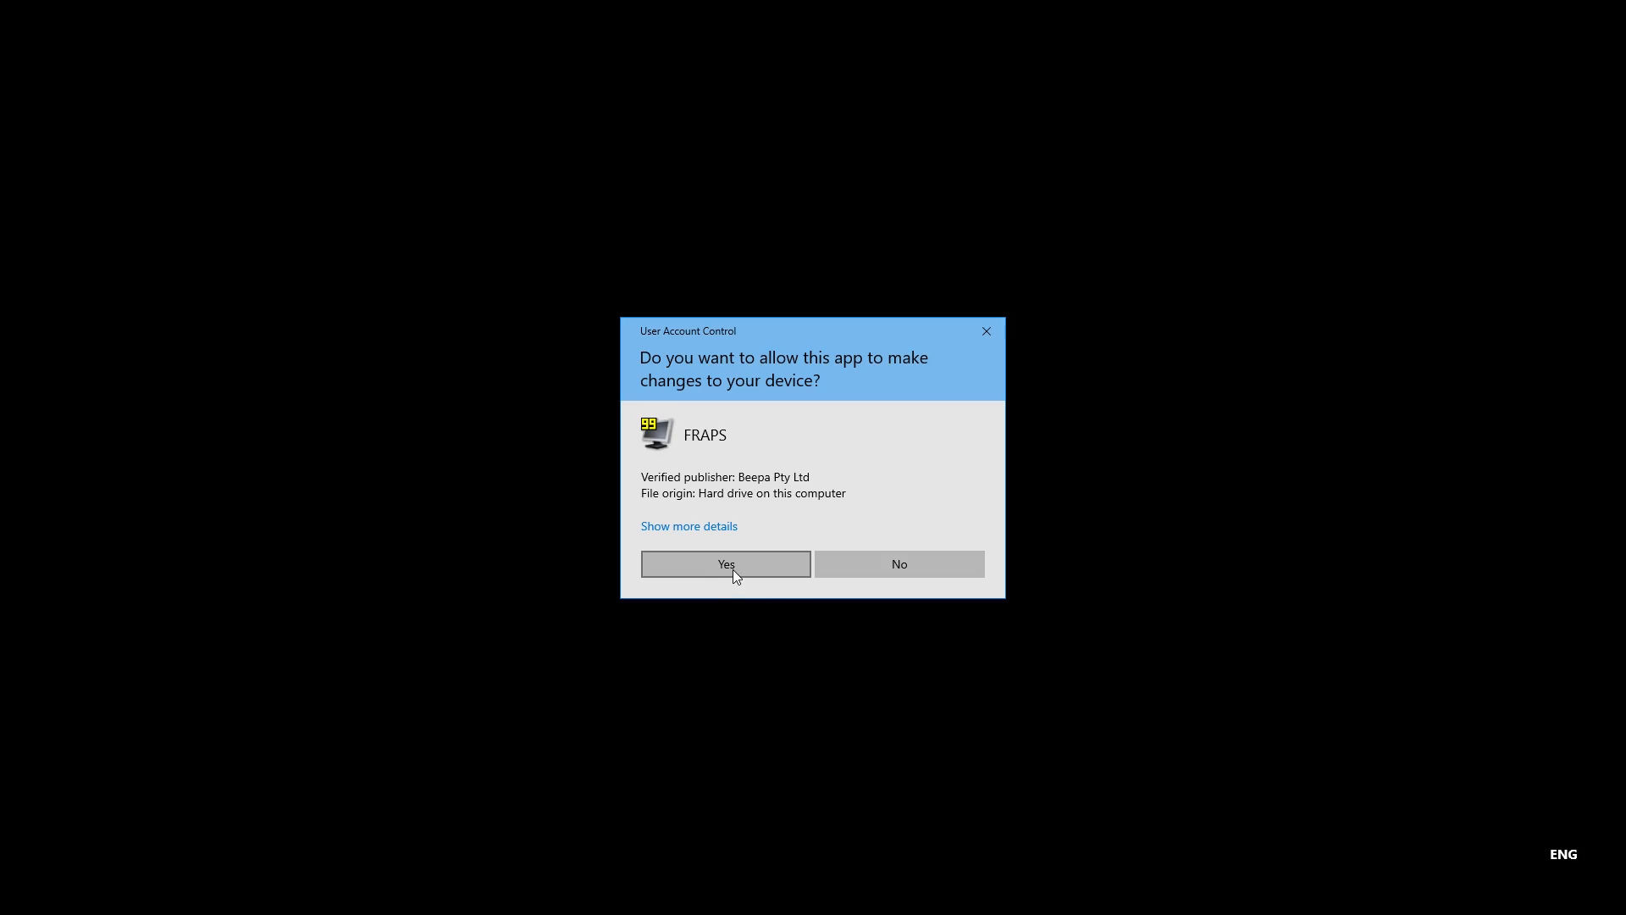
click(726, 564)
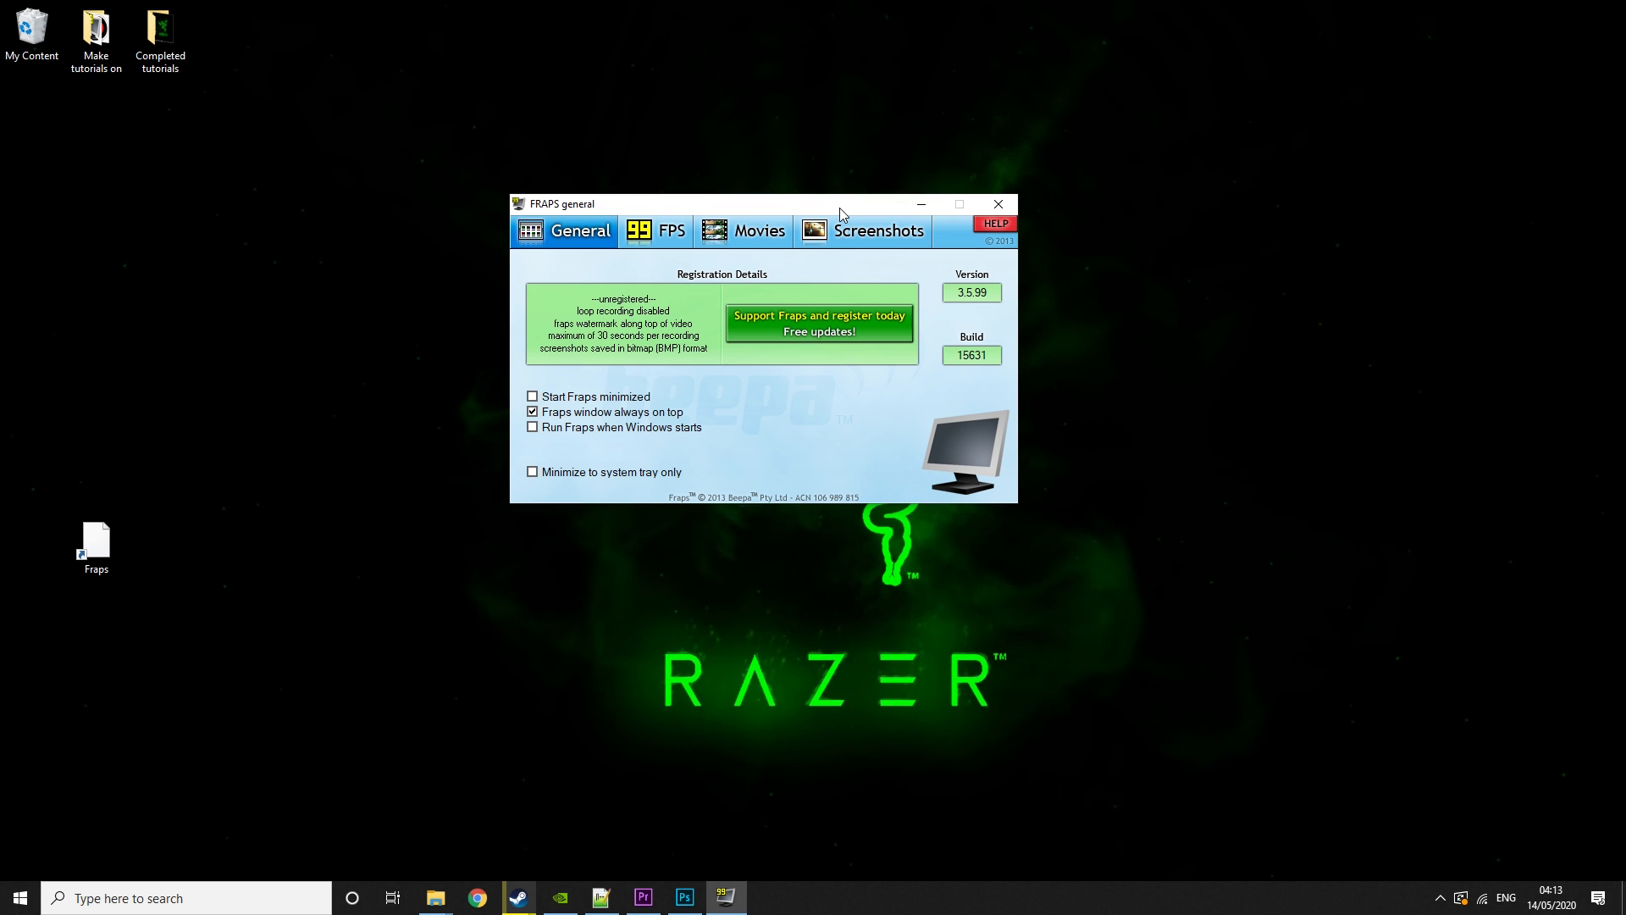
mouse_move(718, 320)
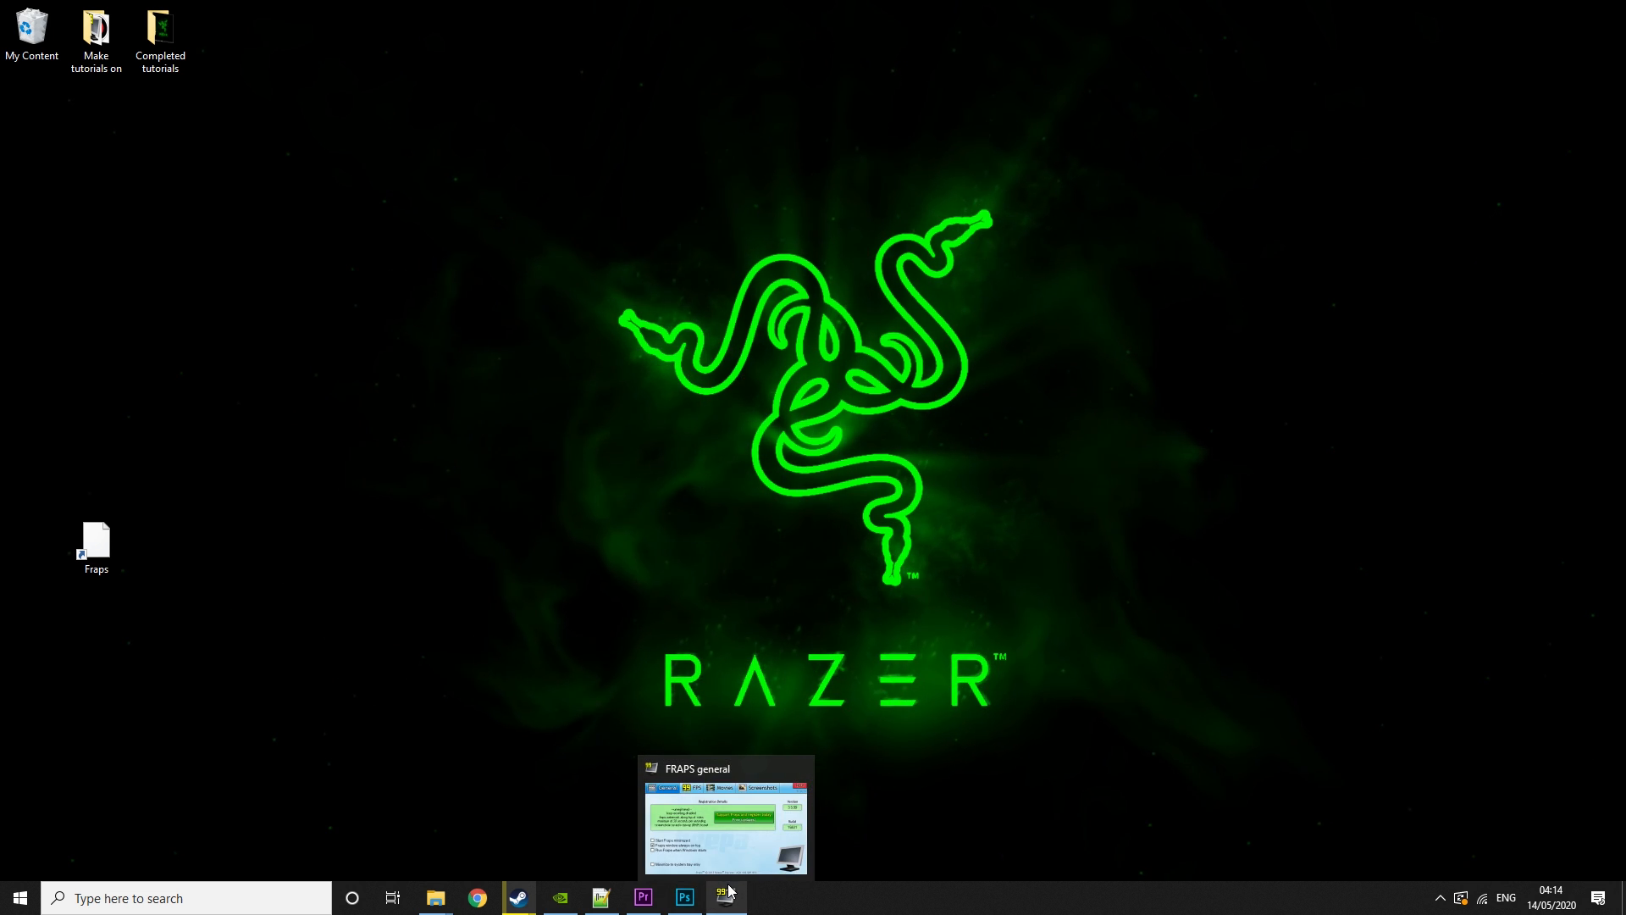
click(724, 895)
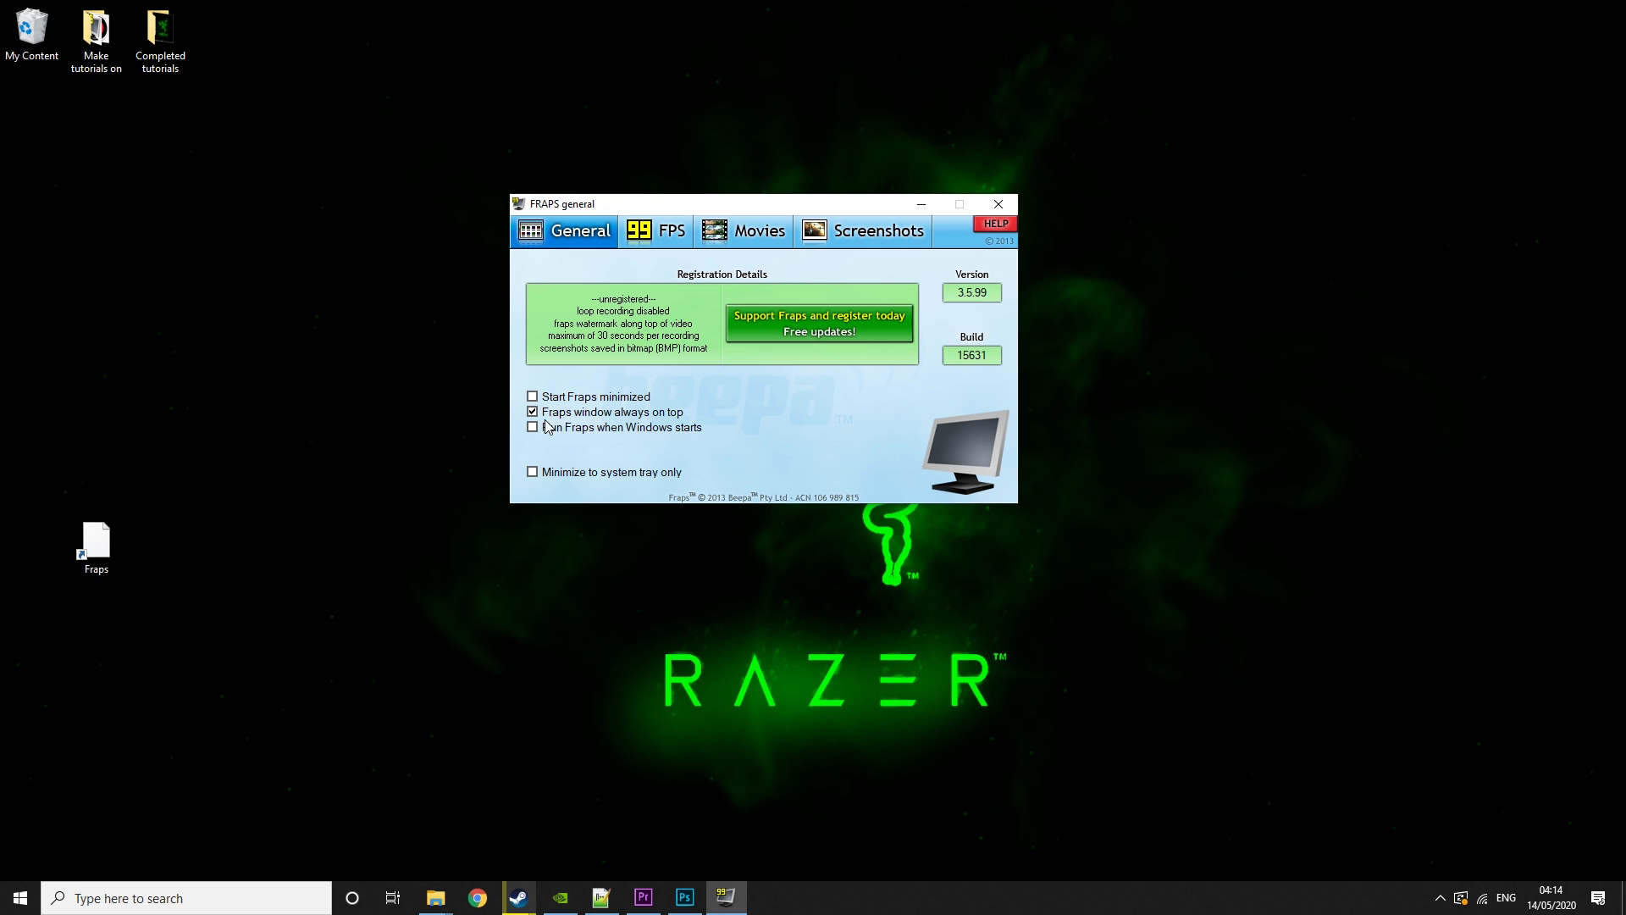
mouse_move(600, 431)
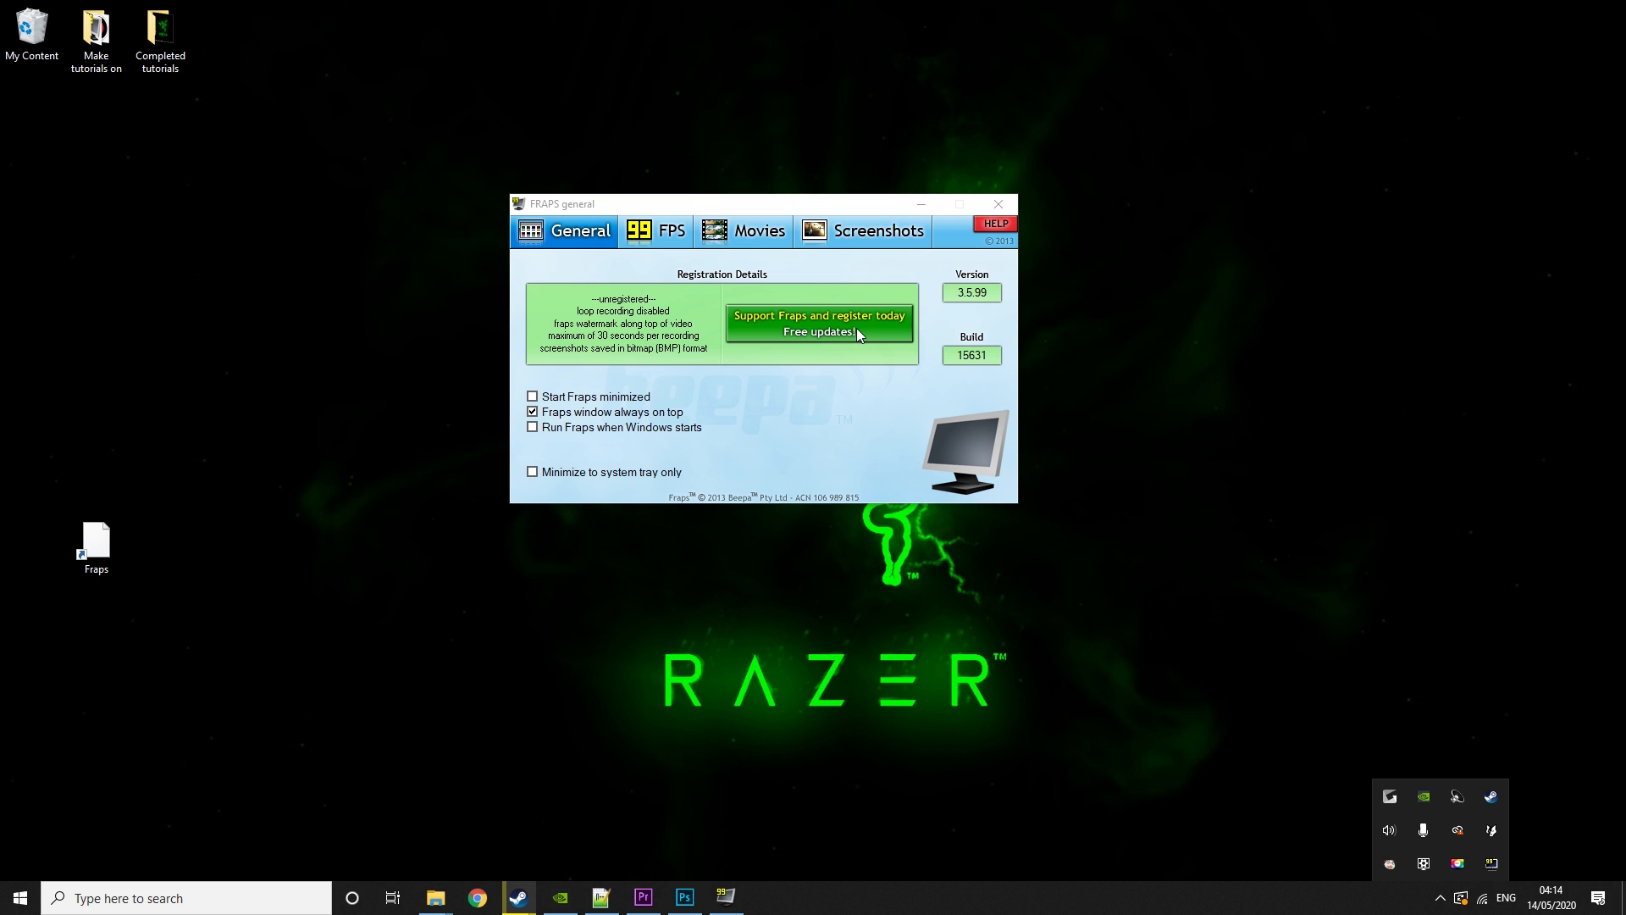
- Switch Fraps to its FPS settings page
click(656, 230)
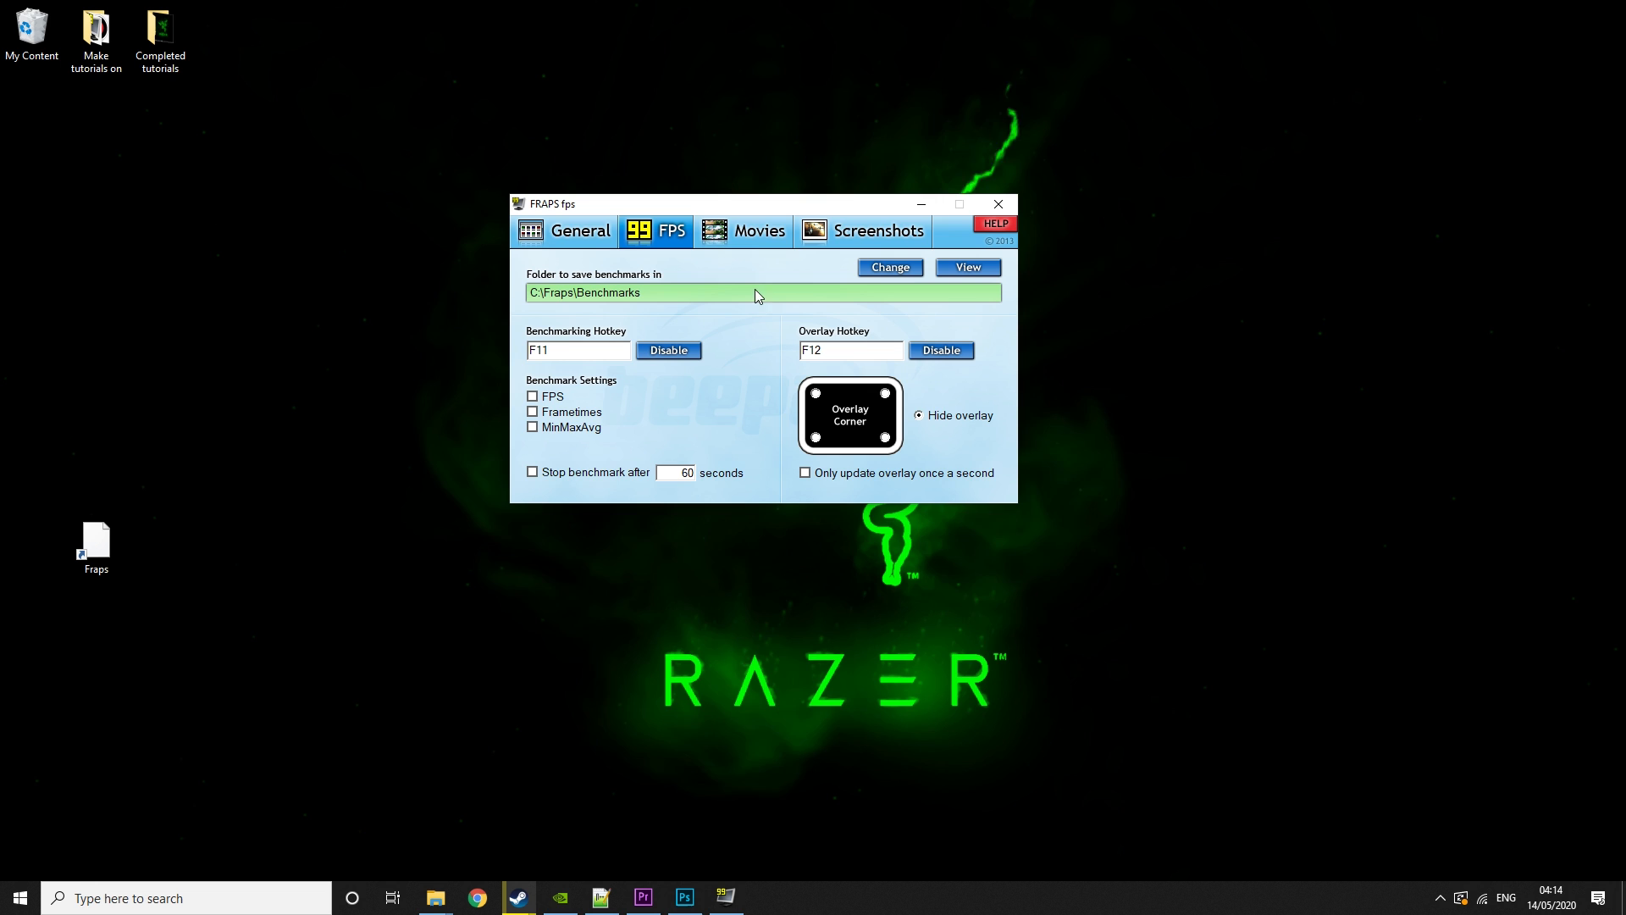
mouse_move(672, 308)
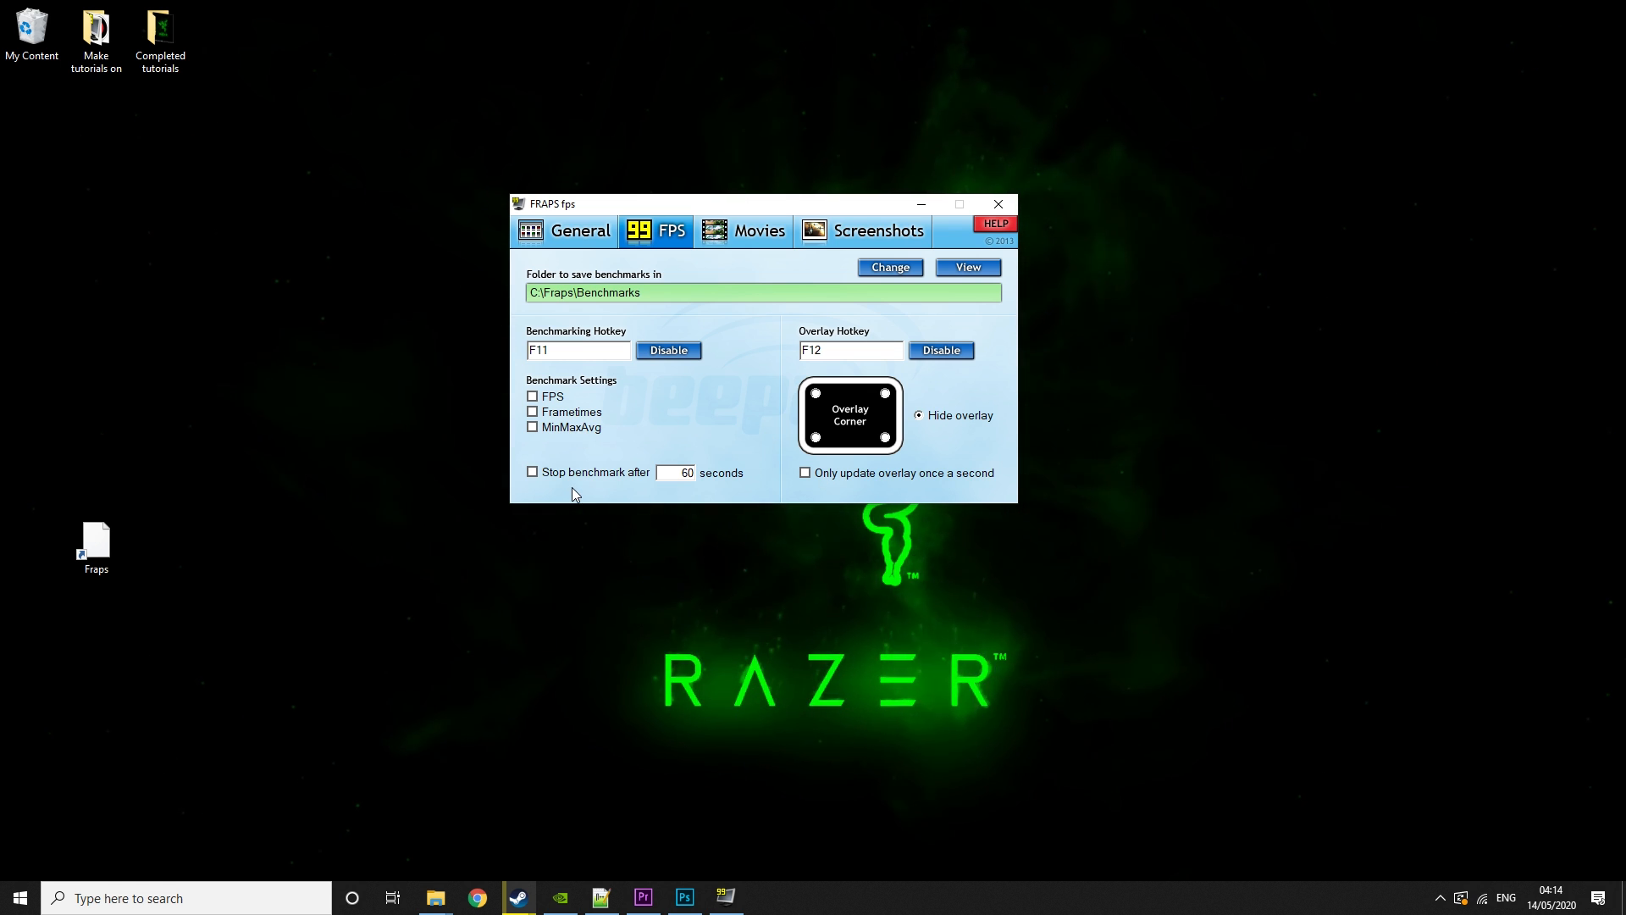
mouse_move(756, 439)
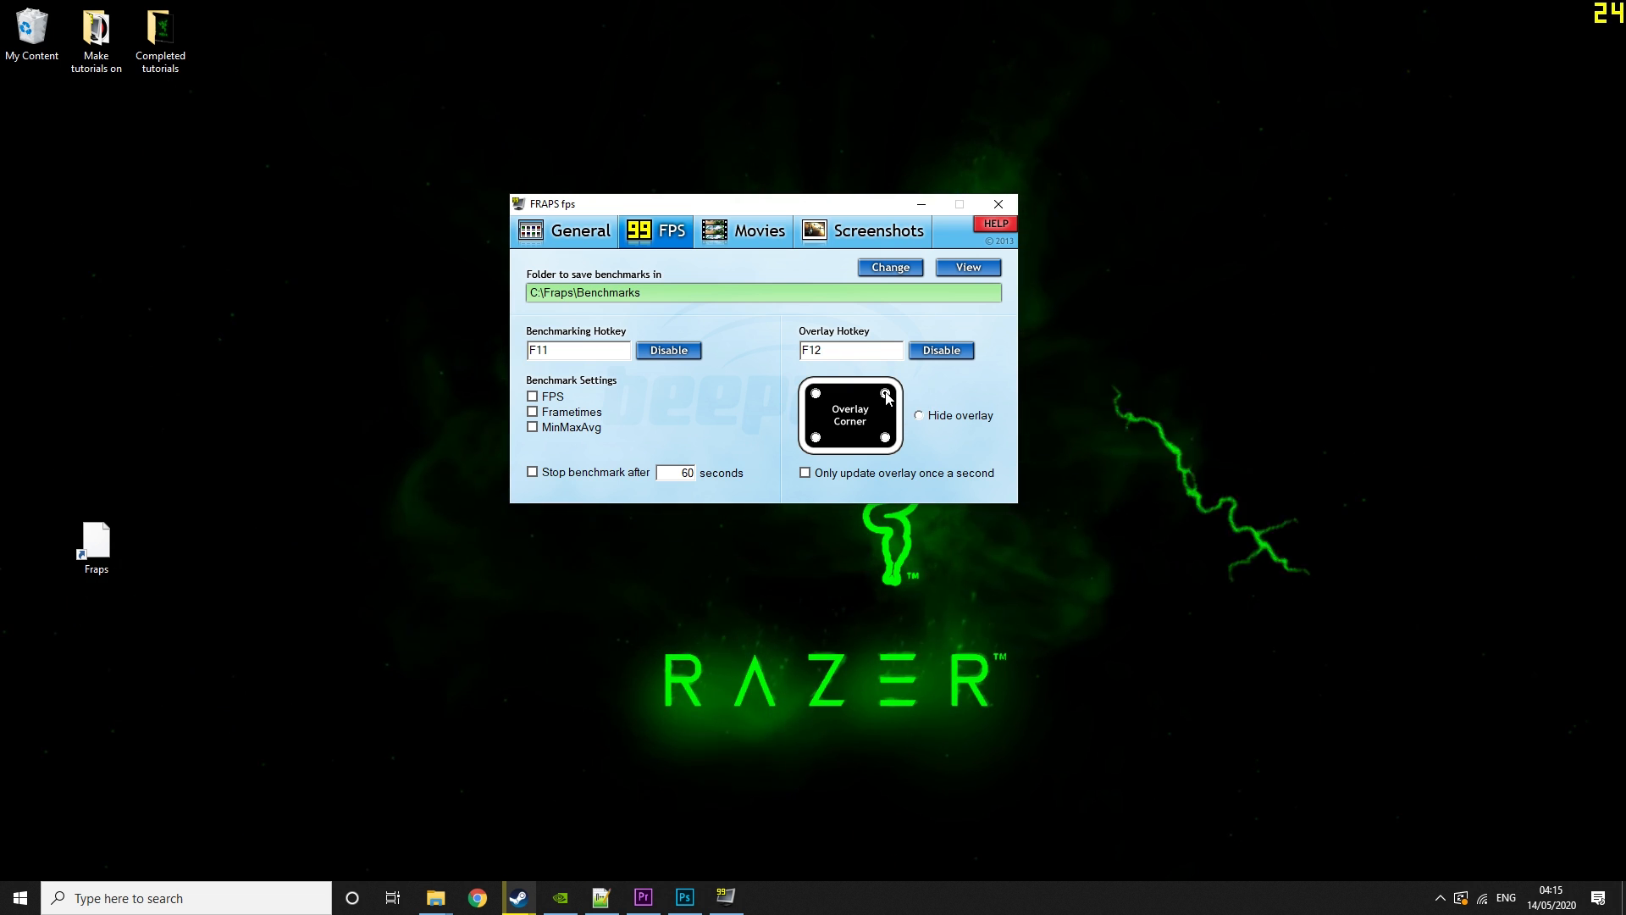
mouse_move(1614, 34)
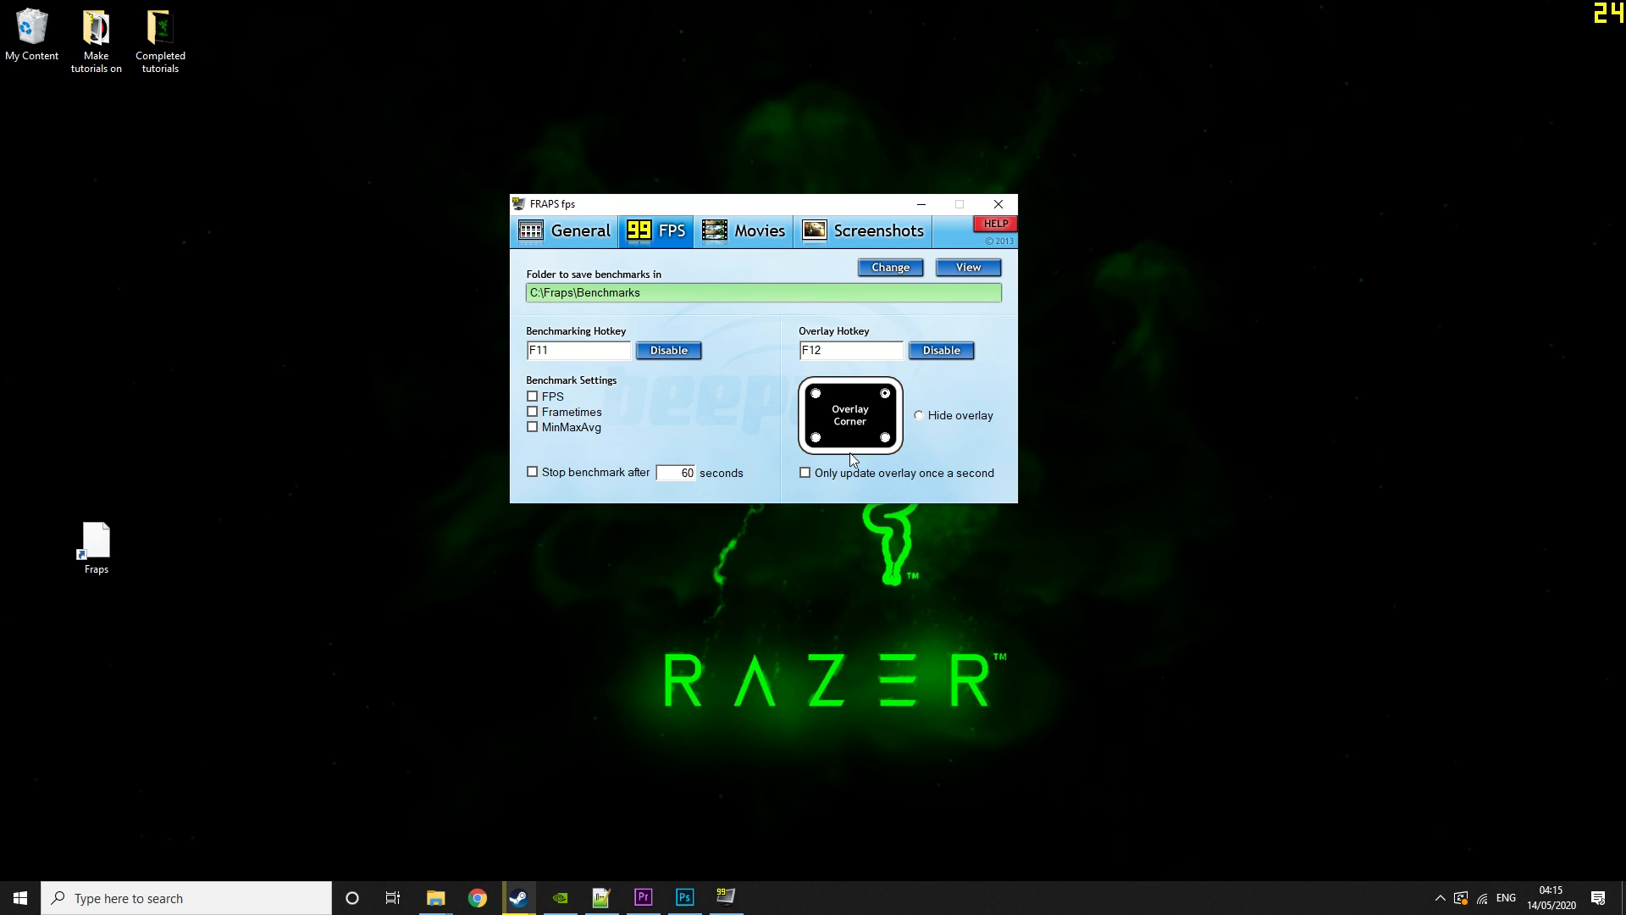
mouse_move(775, 425)
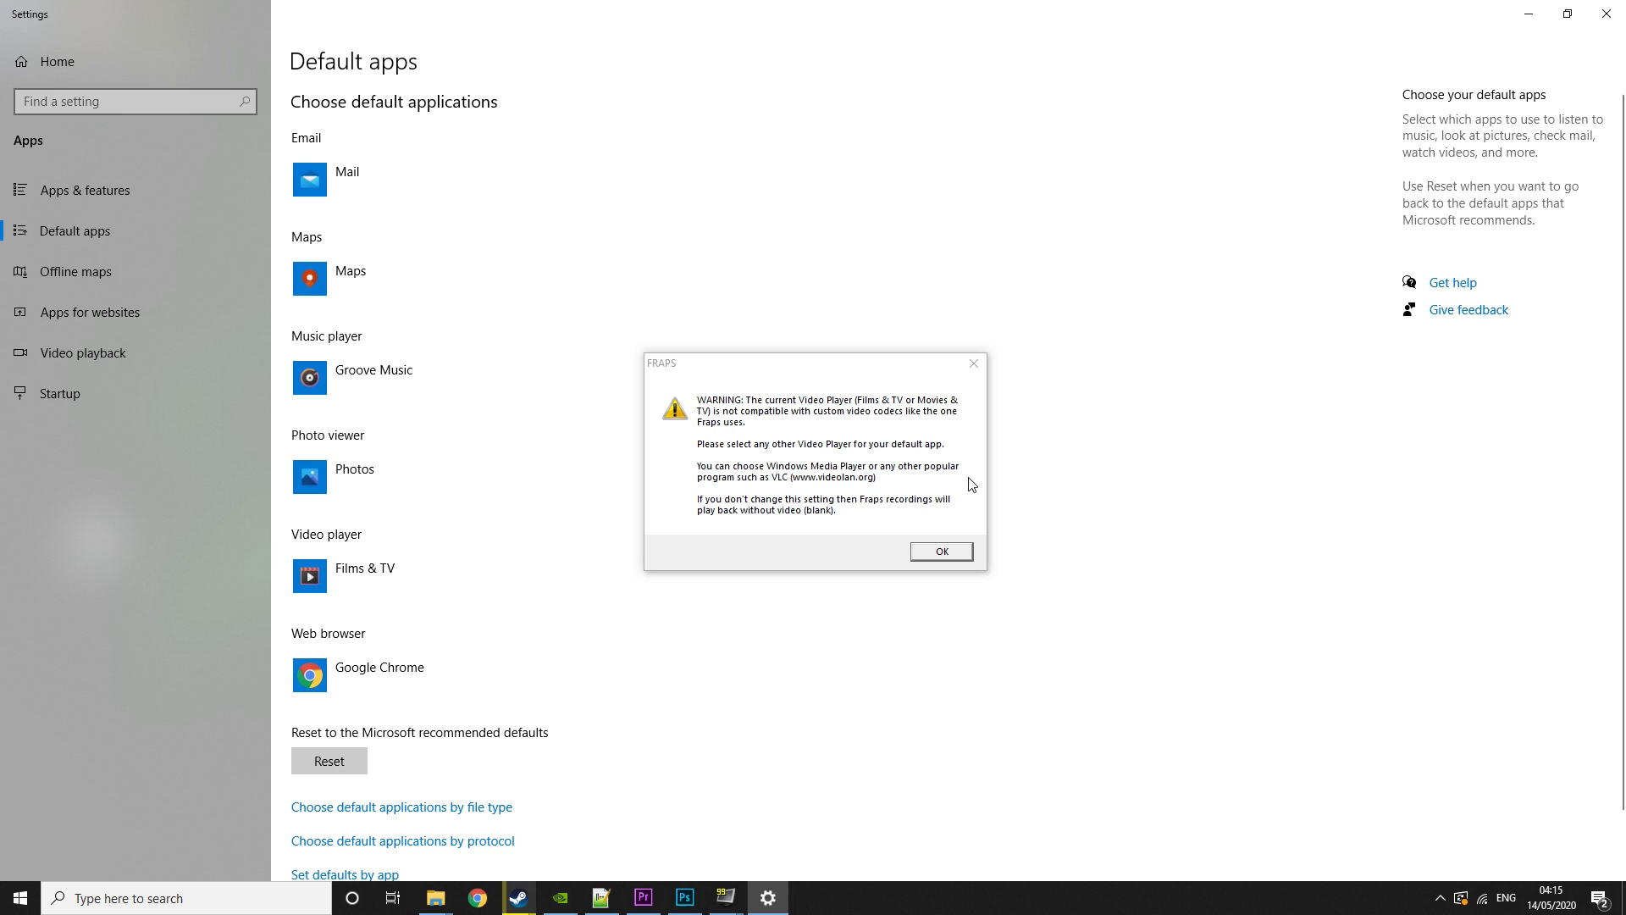
mouse_move(958, 387)
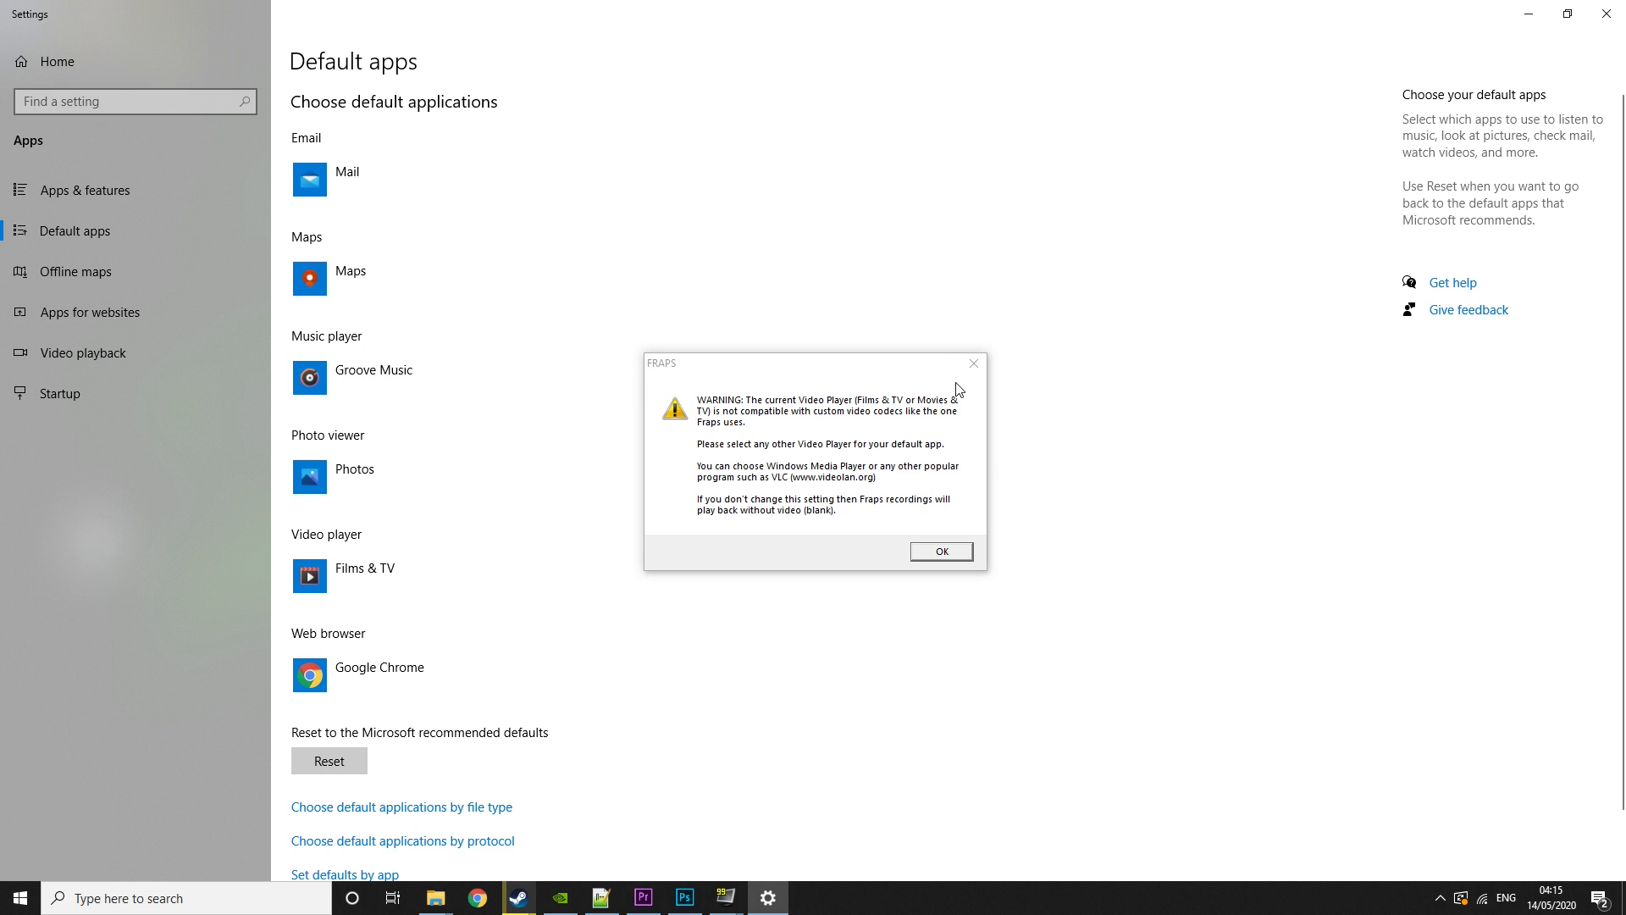
mouse_move(800, 433)
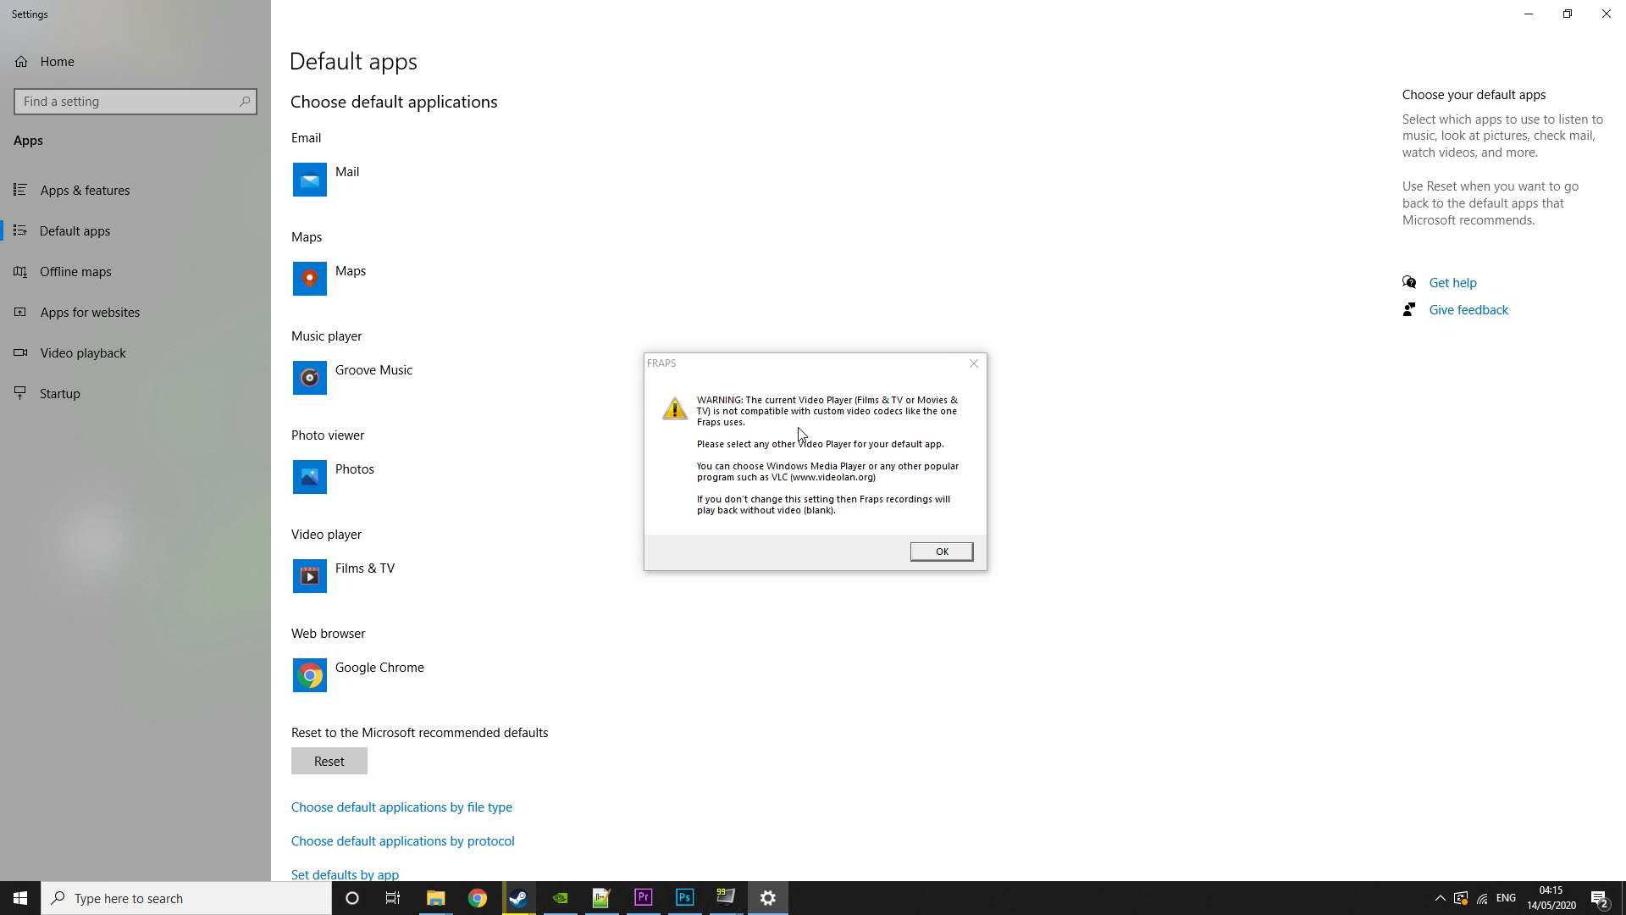
mouse_move(685, 437)
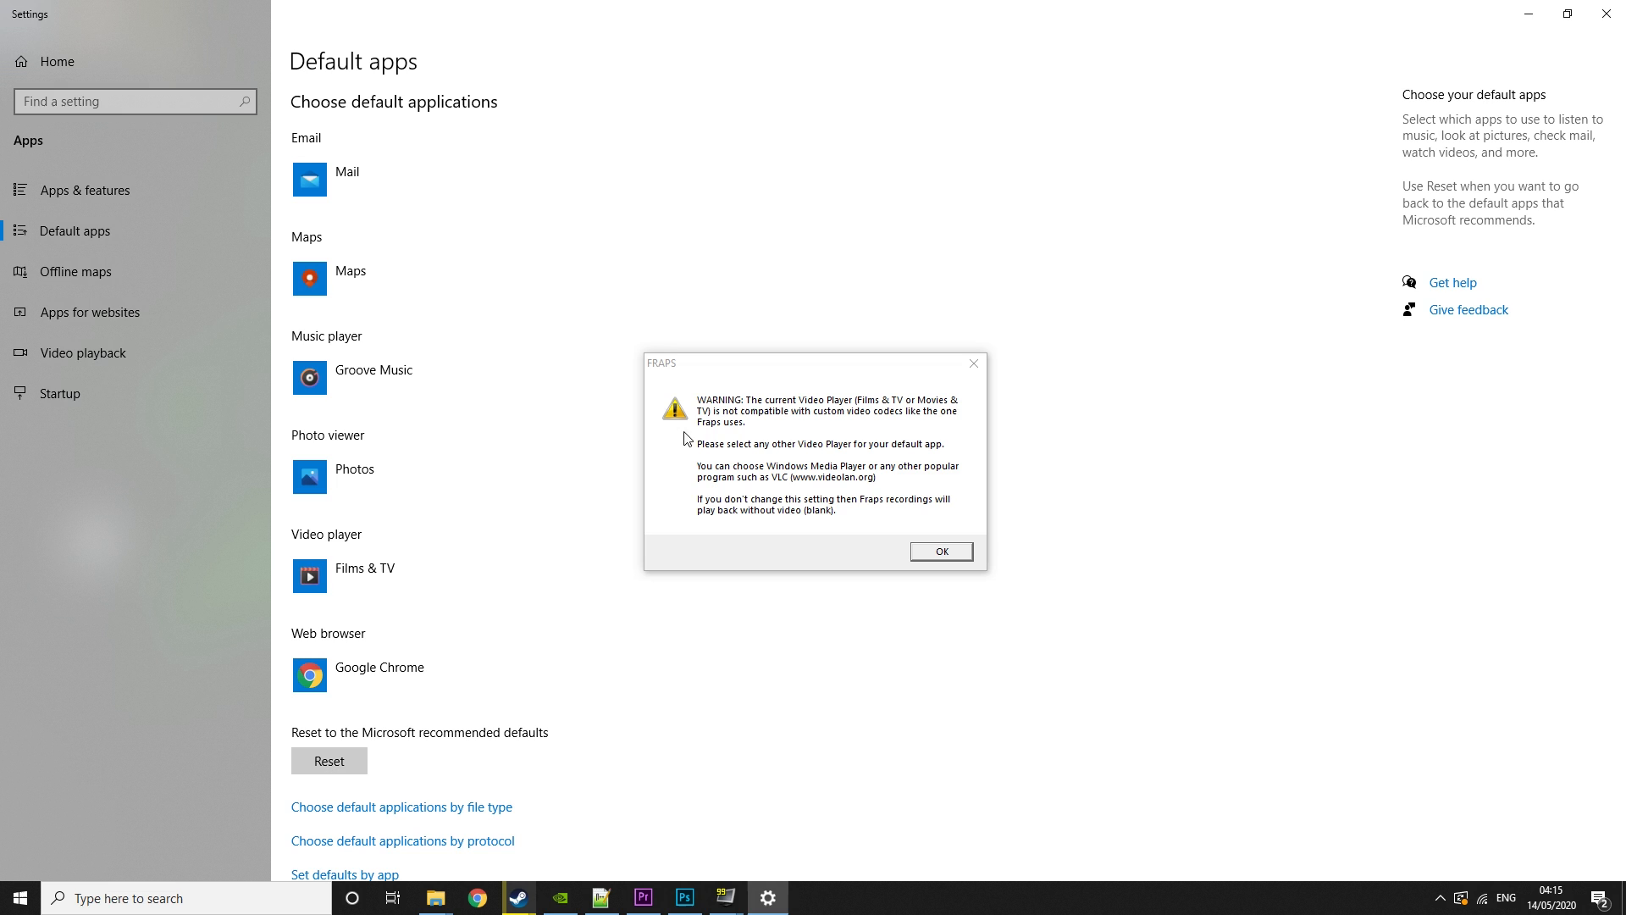
mouse_move(1076, 346)
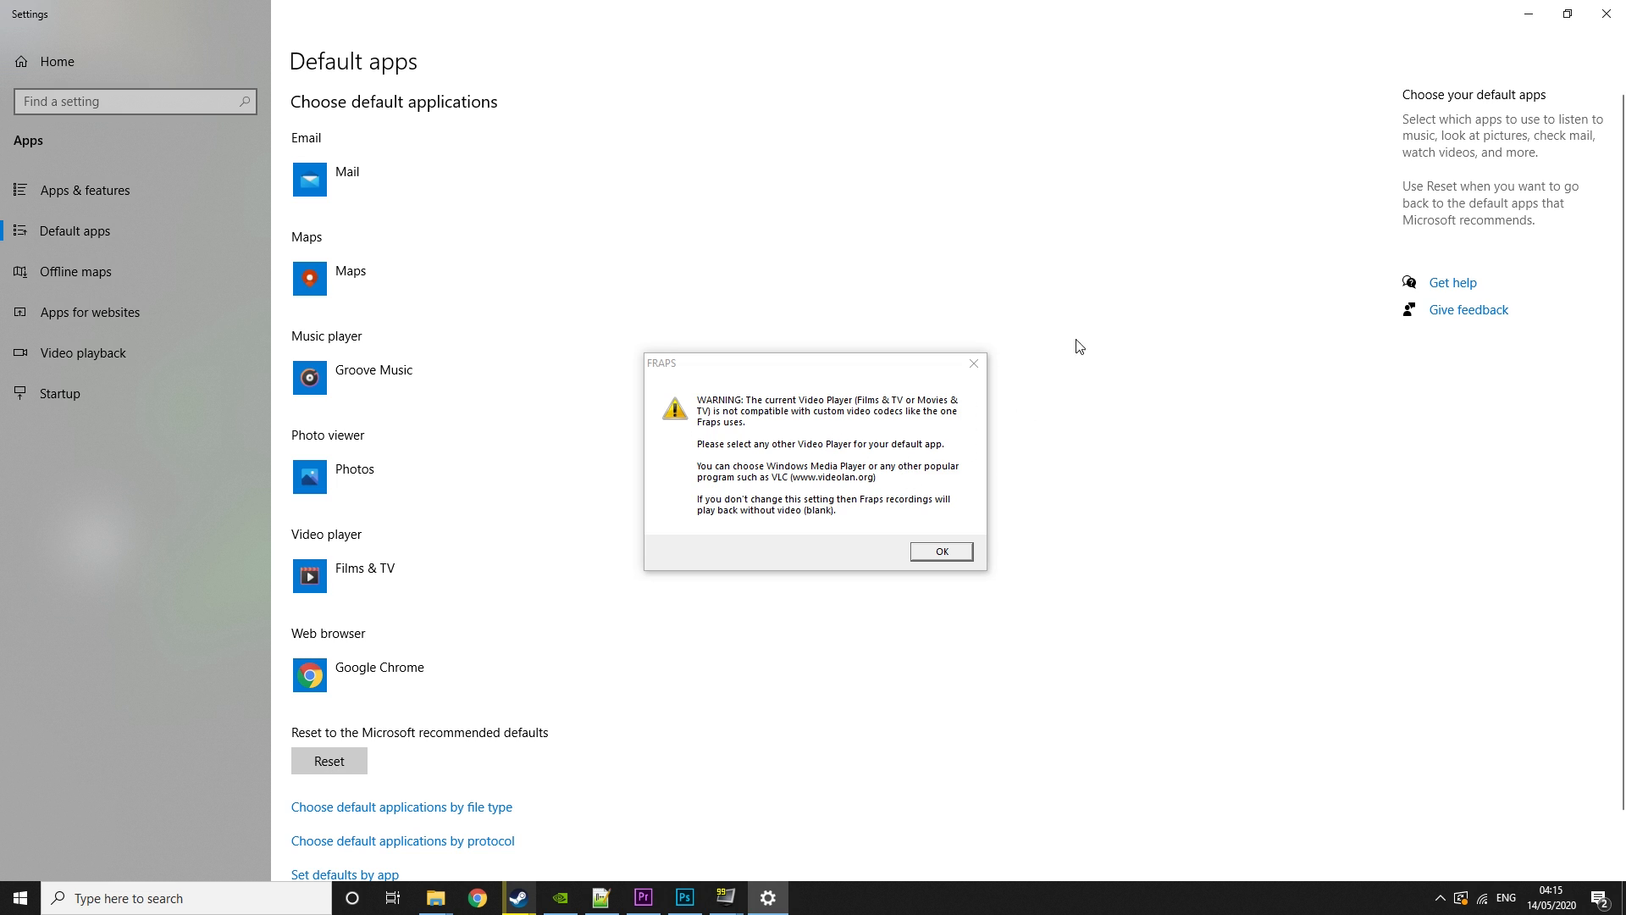
mouse_move(1027, 382)
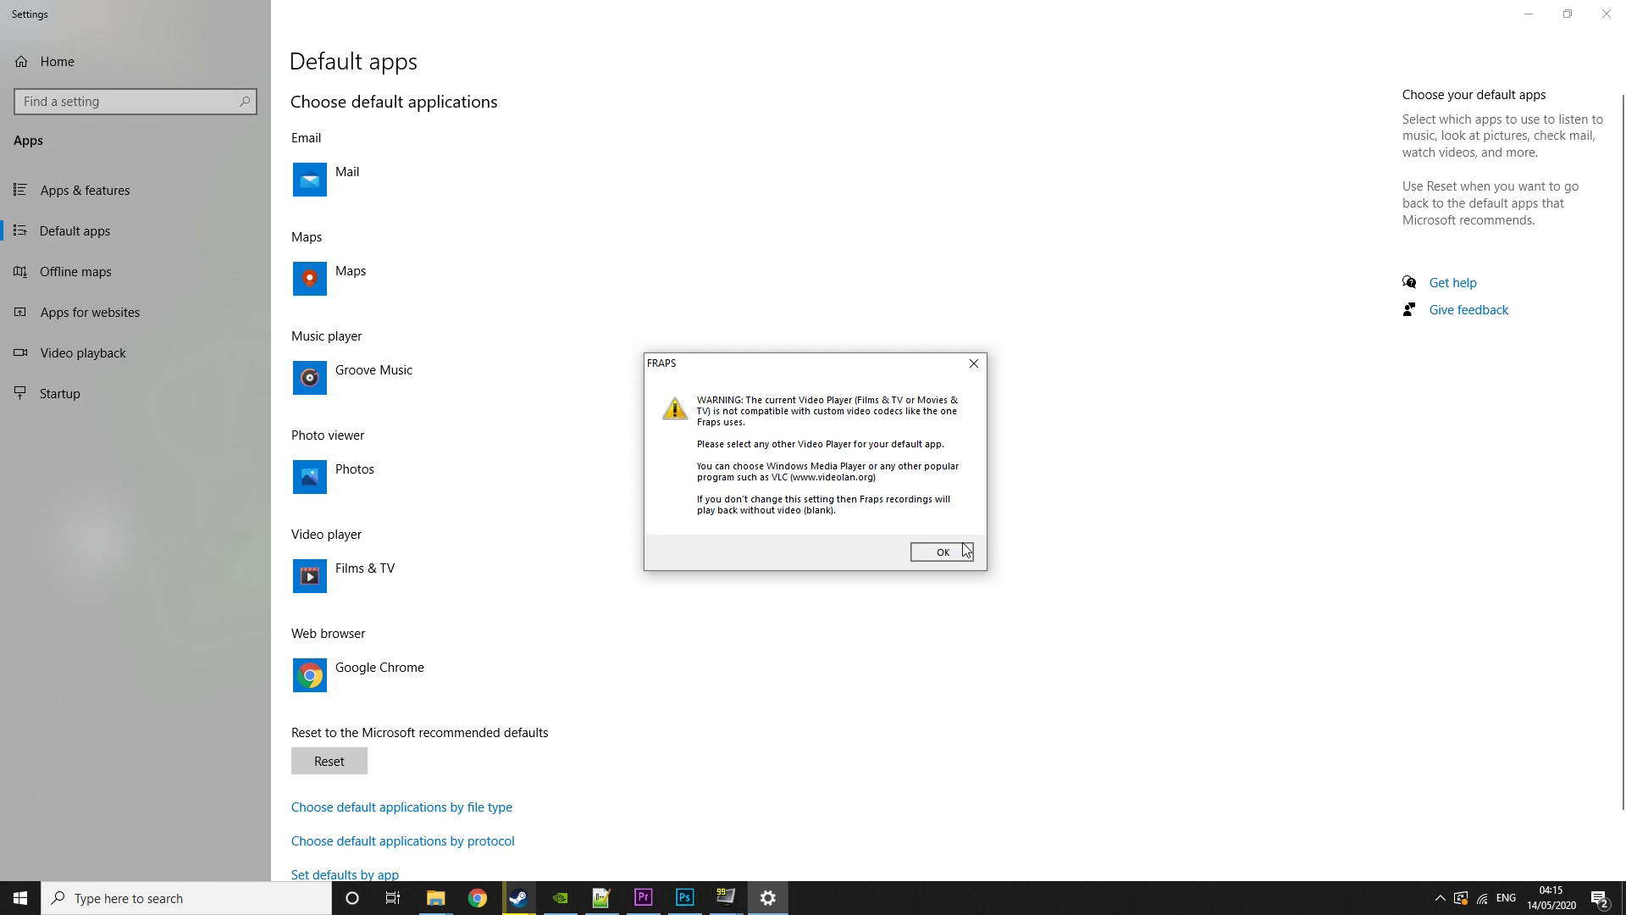
- Dismiss the Fraps warning, set Windows Media Player as default video player, return to Fraps
click(942, 551)
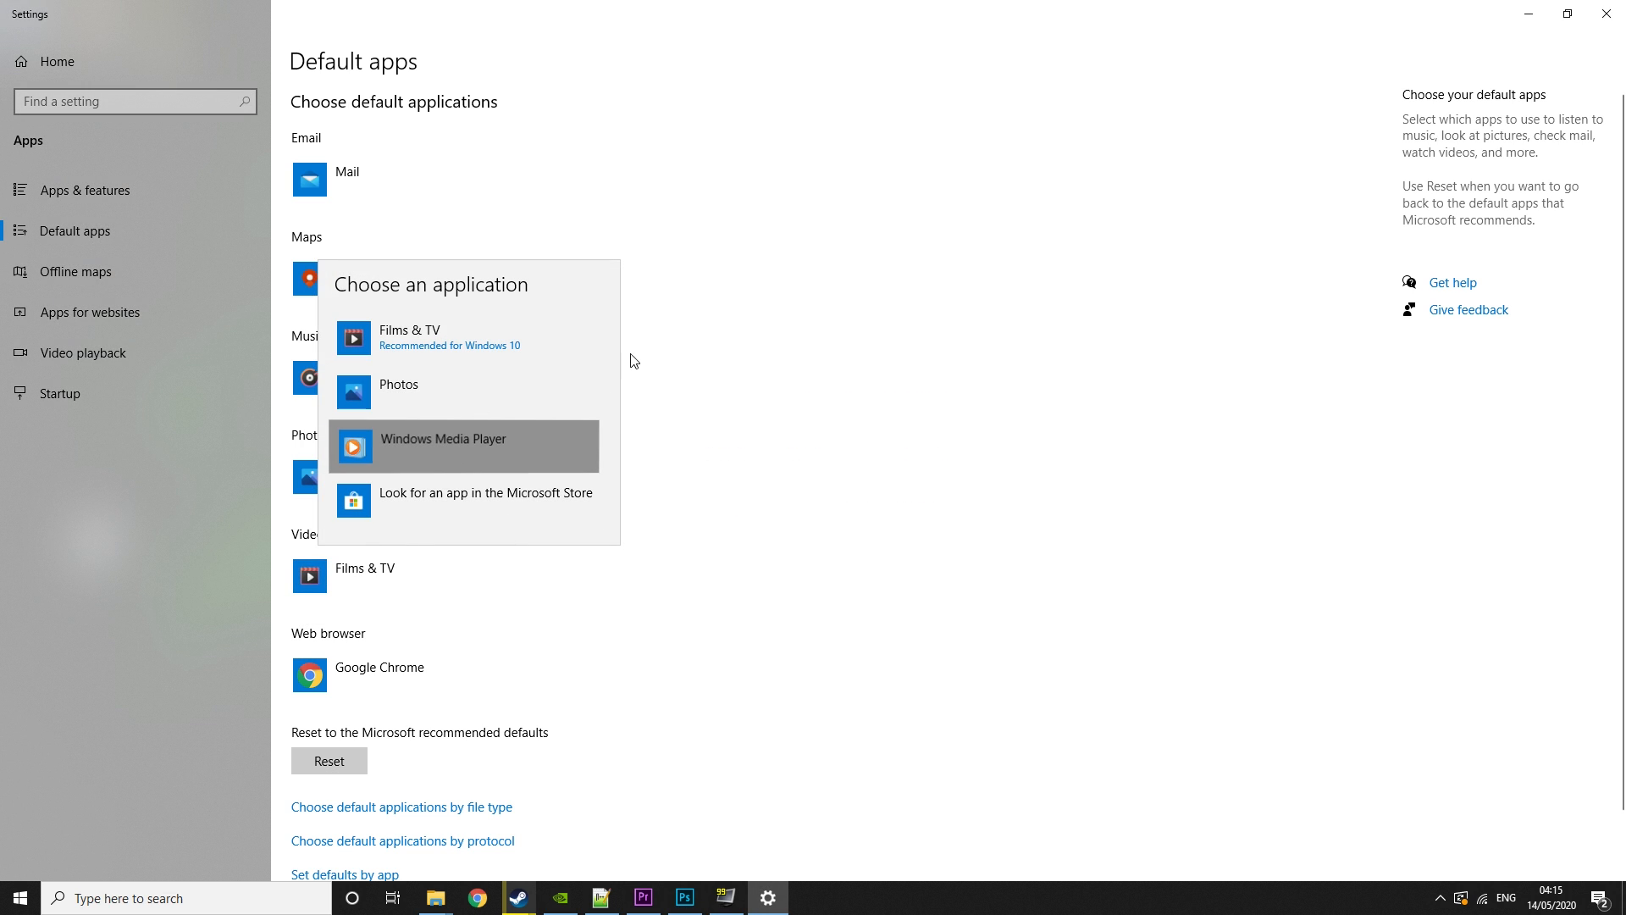
click(442, 438)
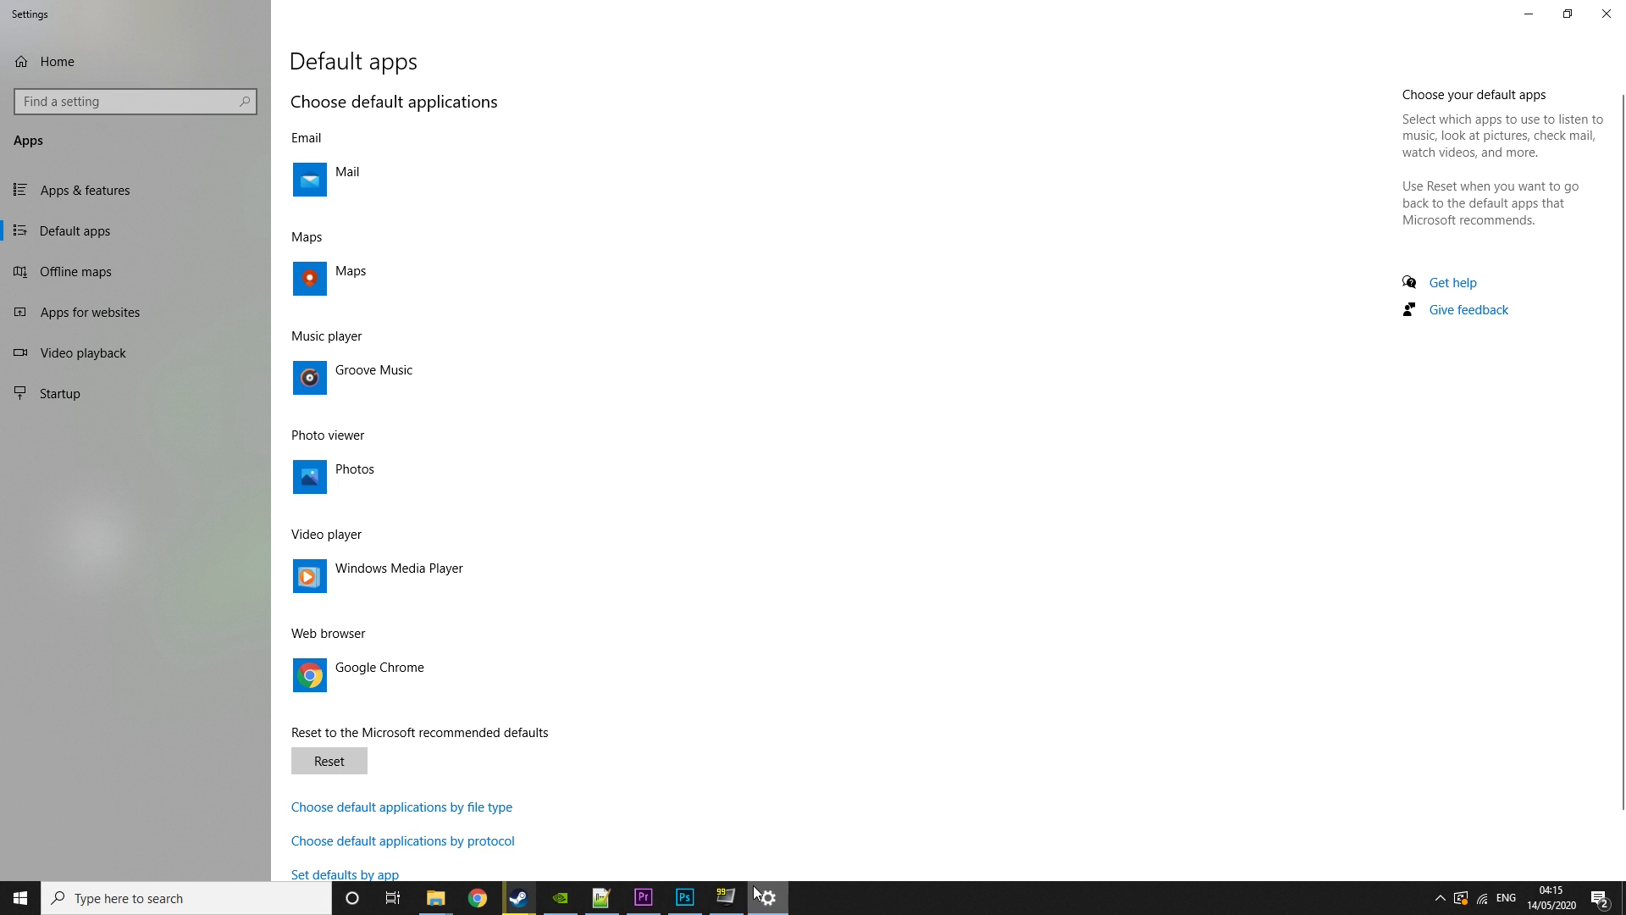
click(726, 897)
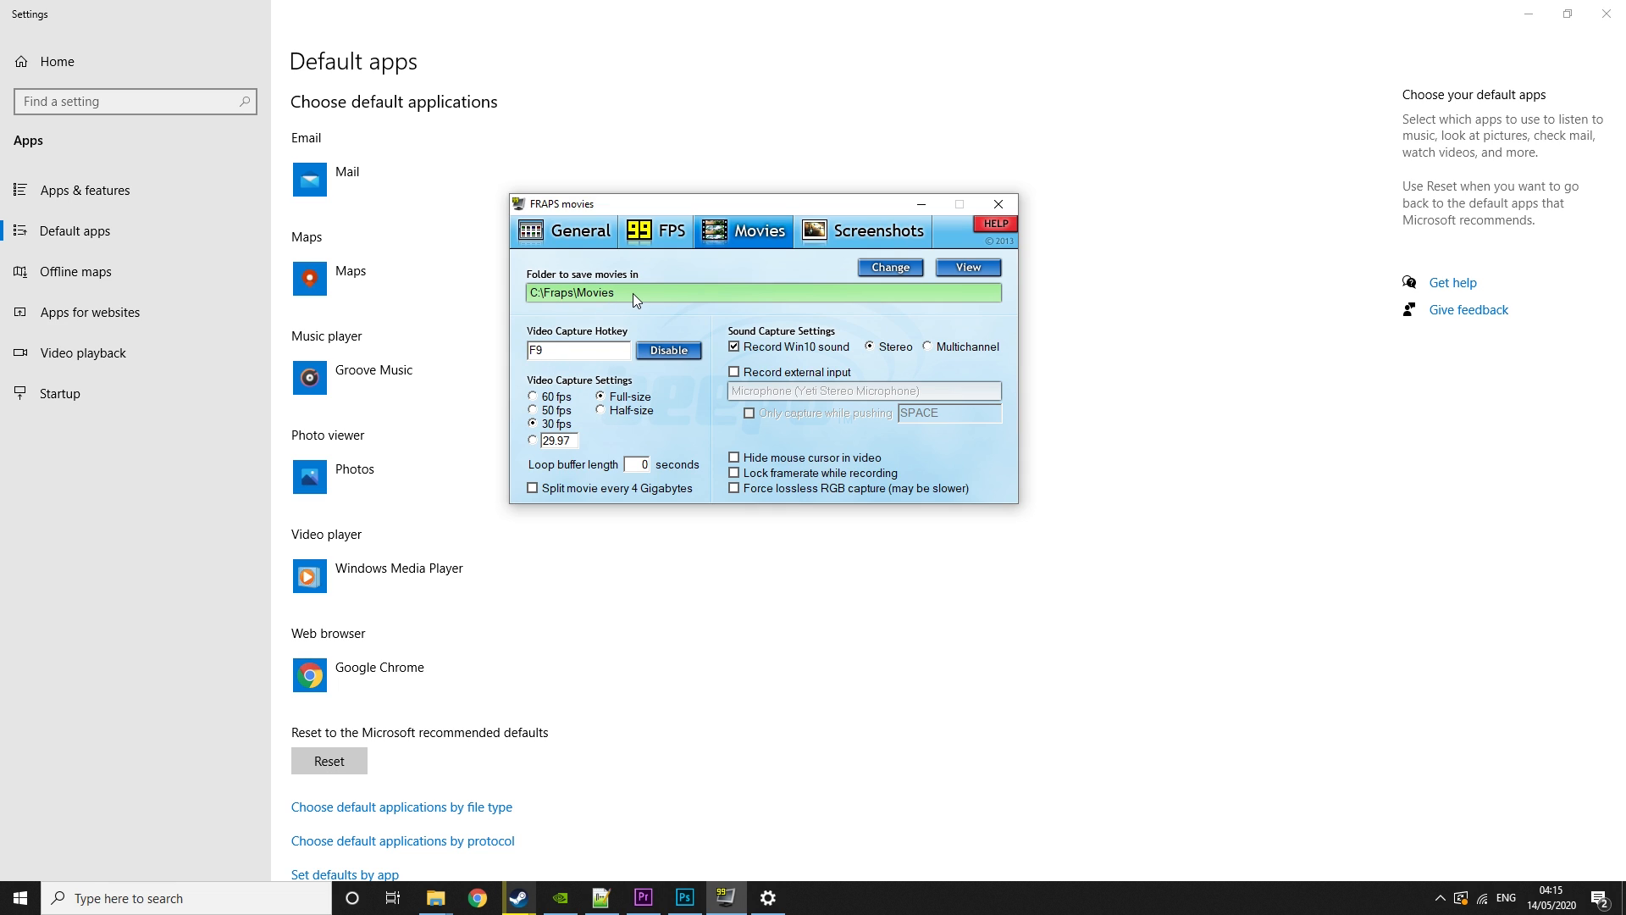
mouse_move(665, 302)
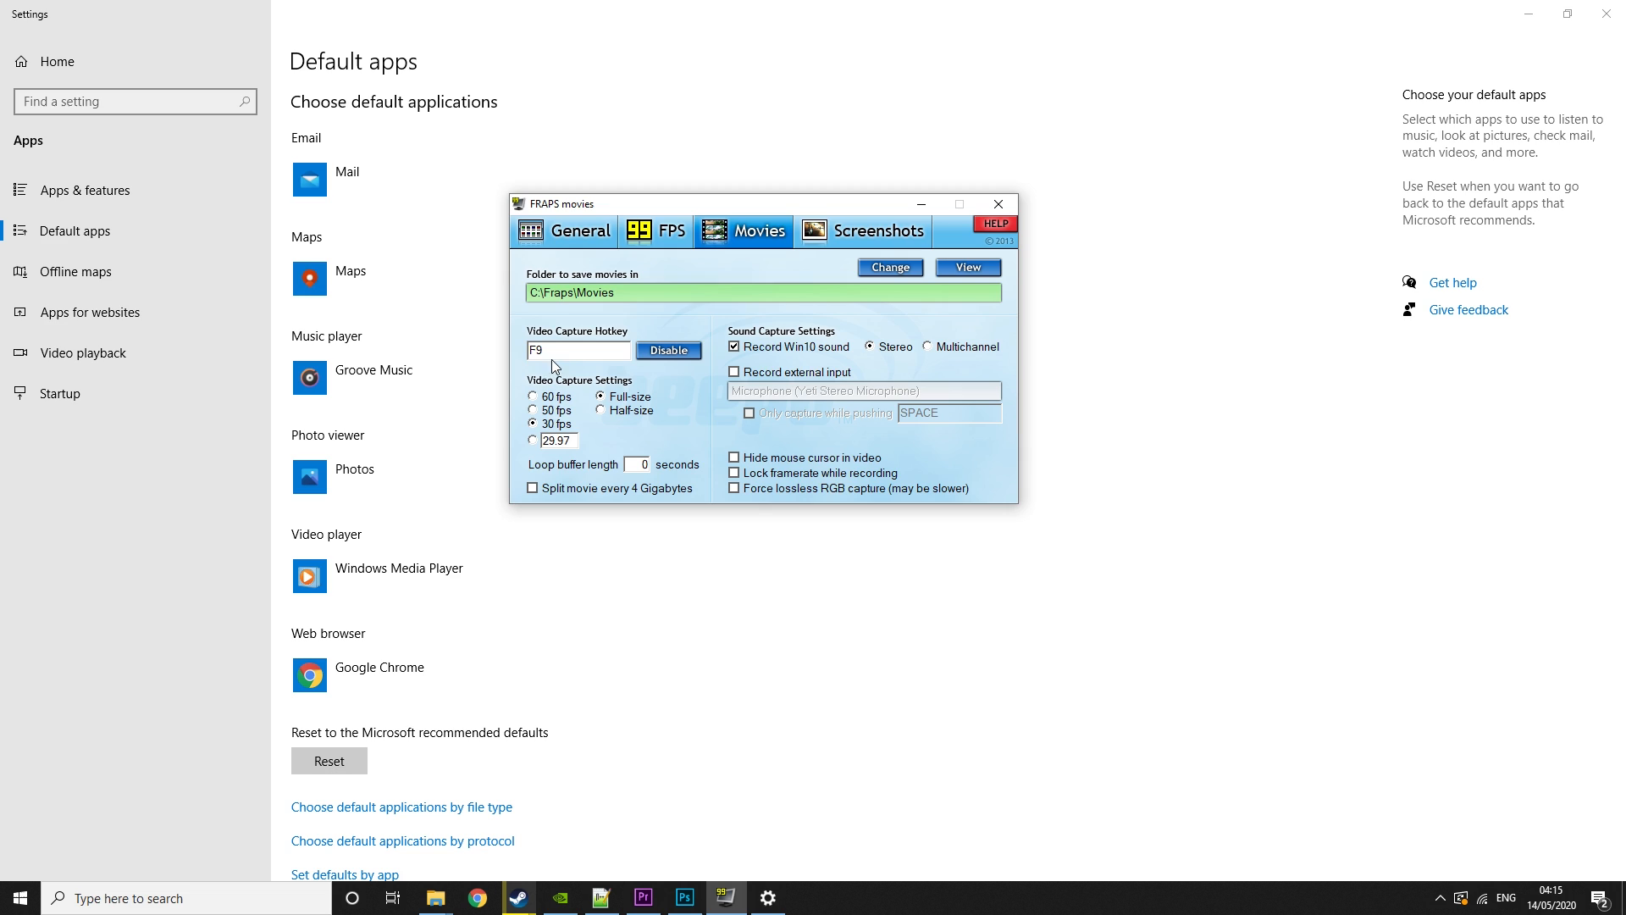
mouse_move(383, 358)
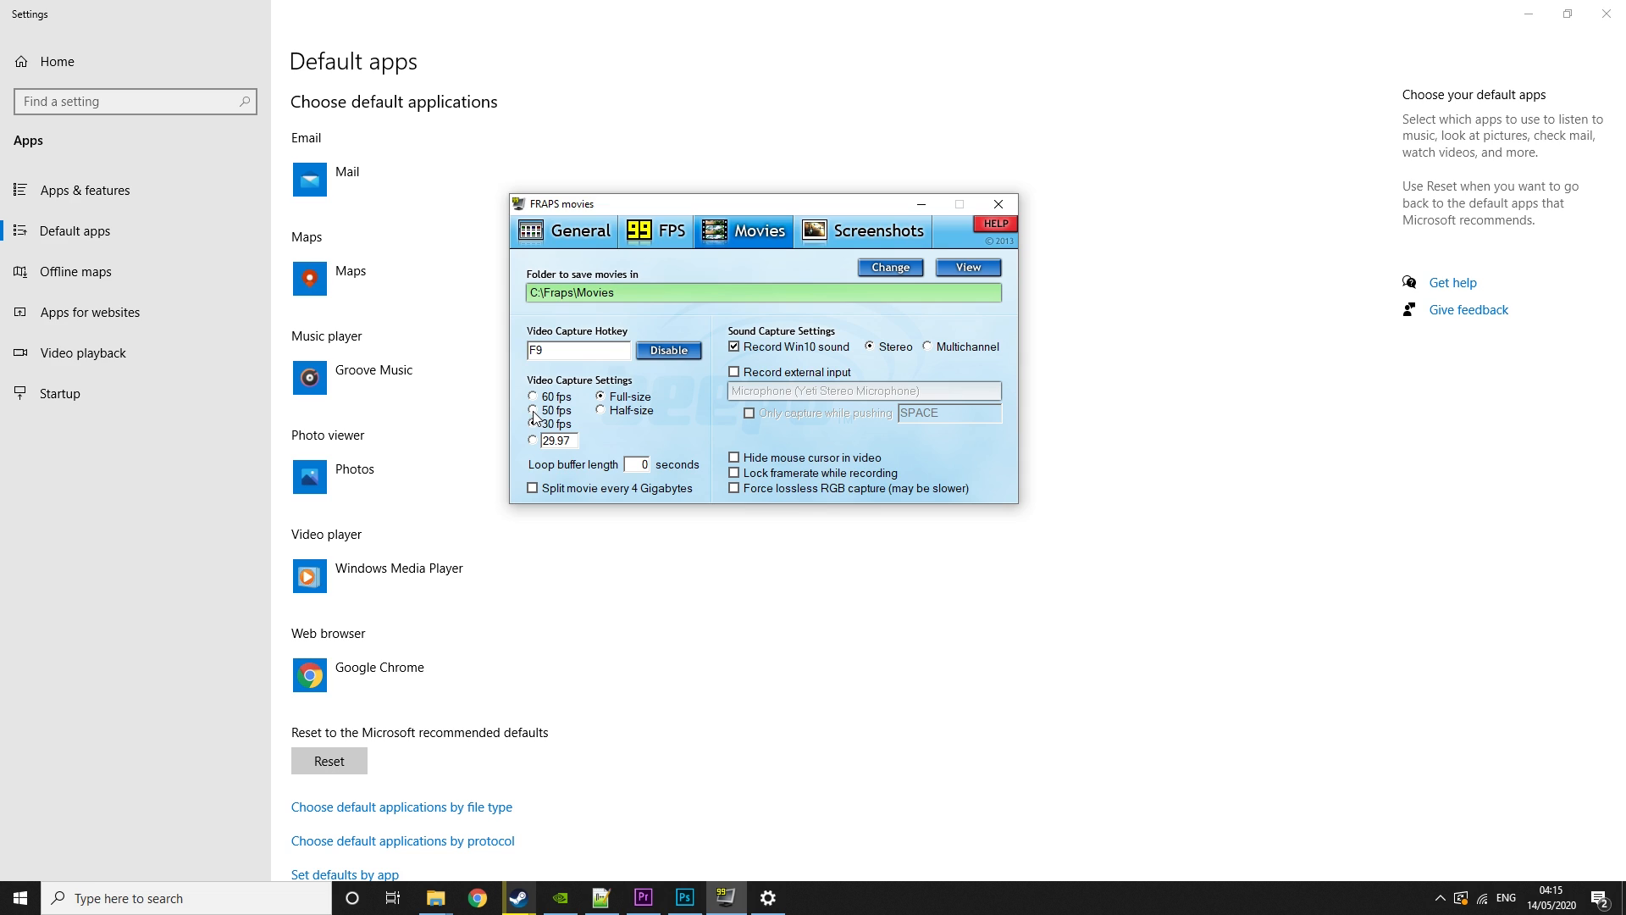
- Review the Movies page: C:\Fraps\Movies, 30 fps, full-size, hotkey F9
click(533, 423)
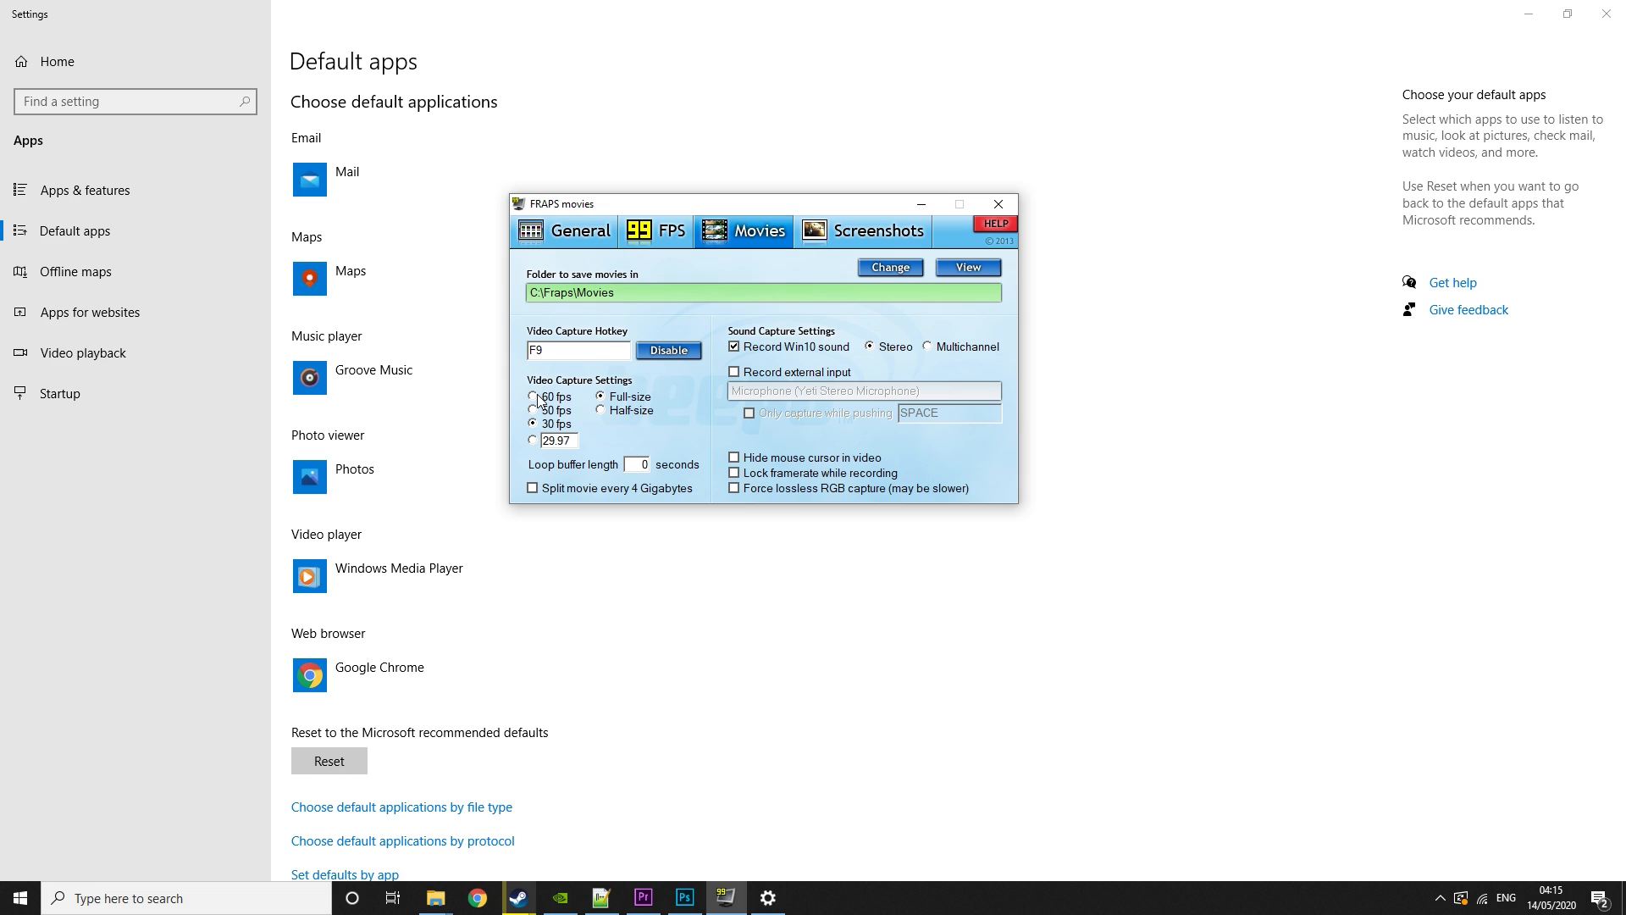
mouse_move(577, 476)
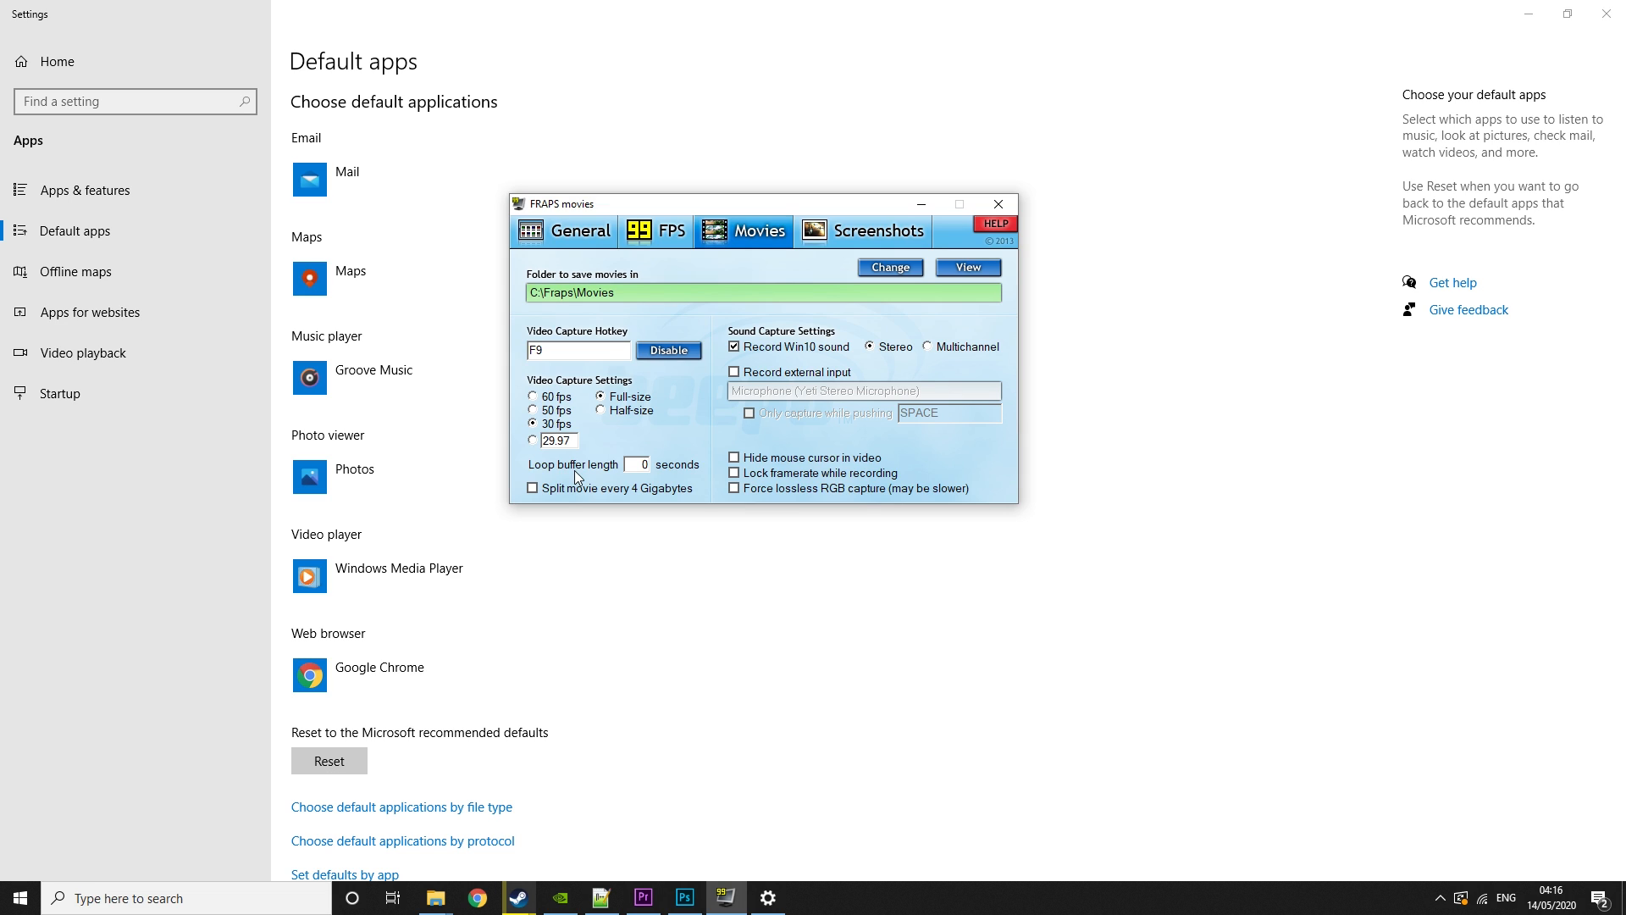
mouse_move(542, 498)
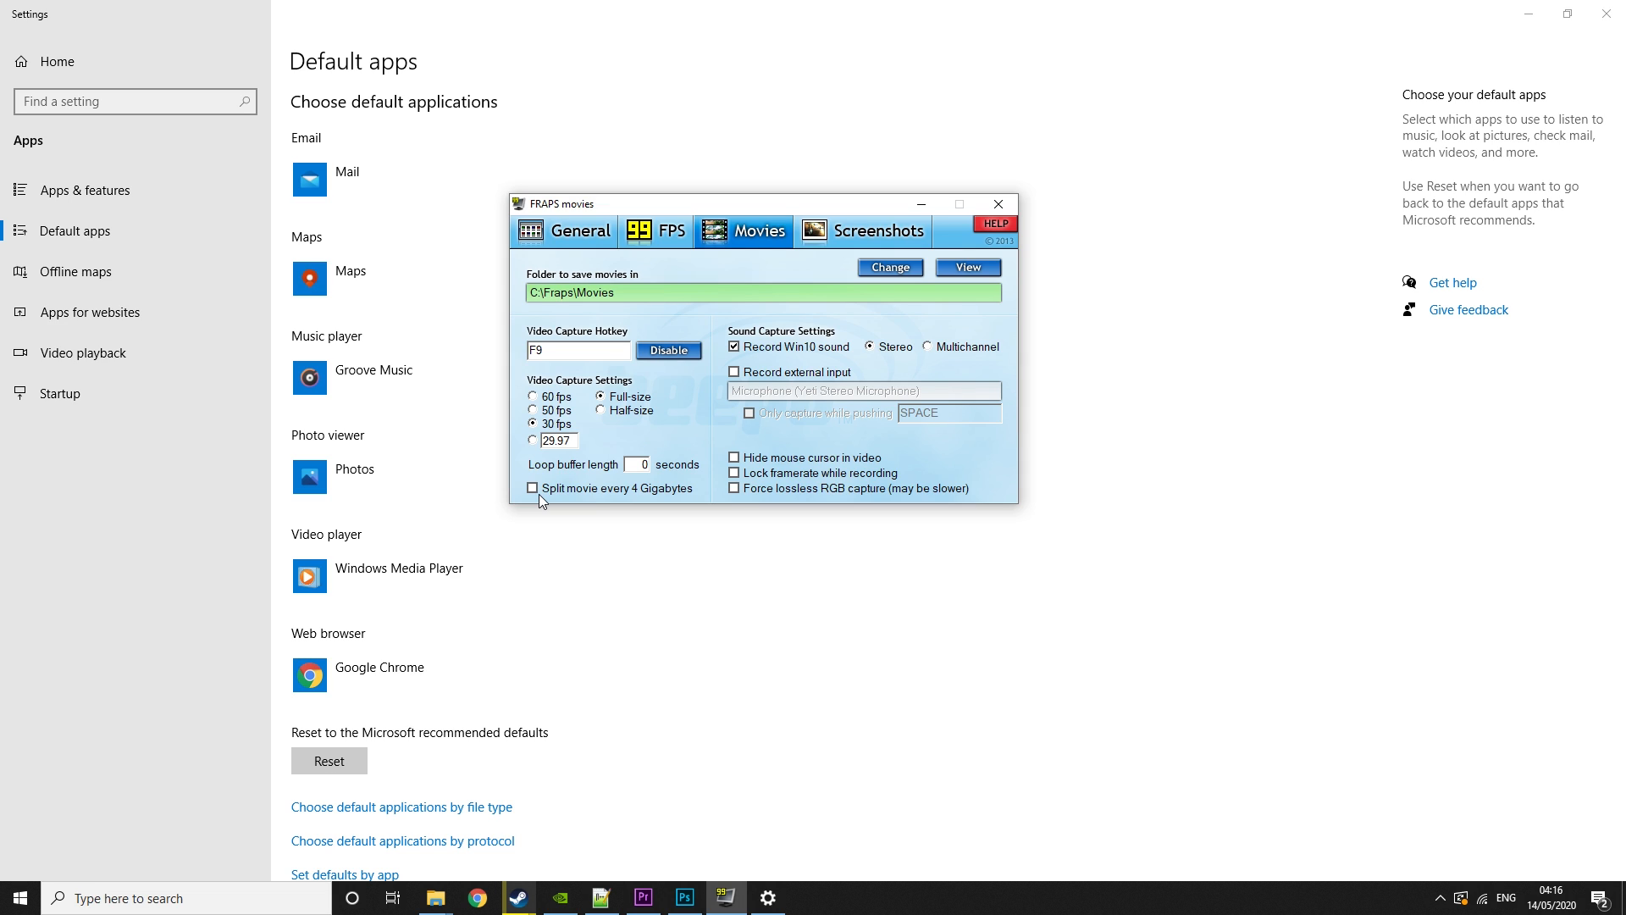
mouse_move(836, 338)
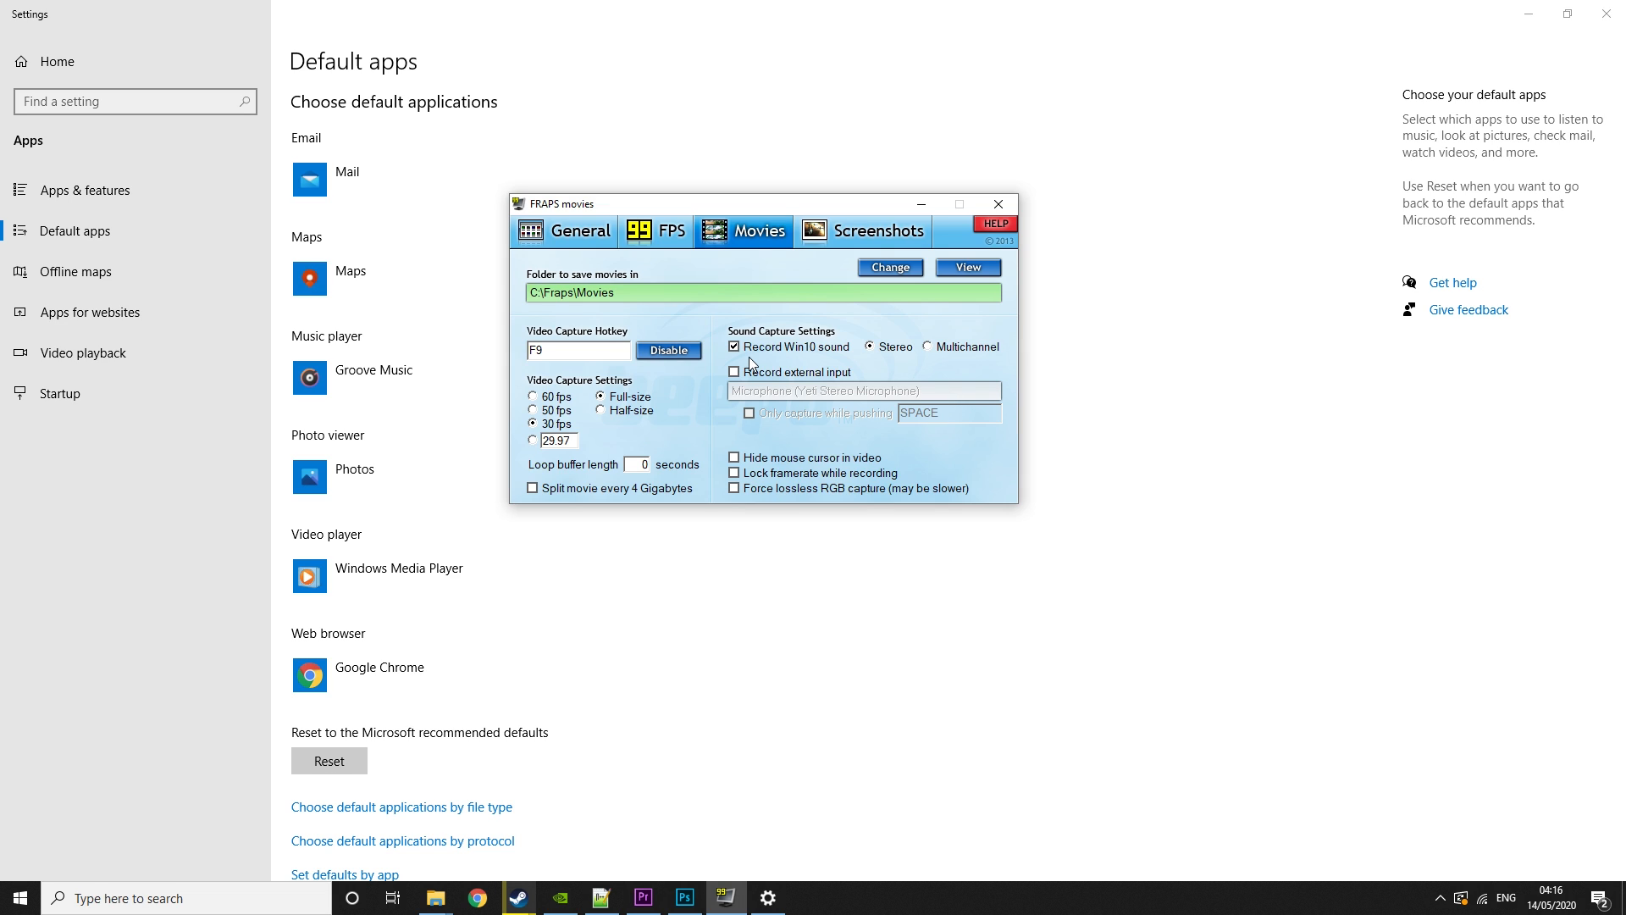
mouse_move(743, 376)
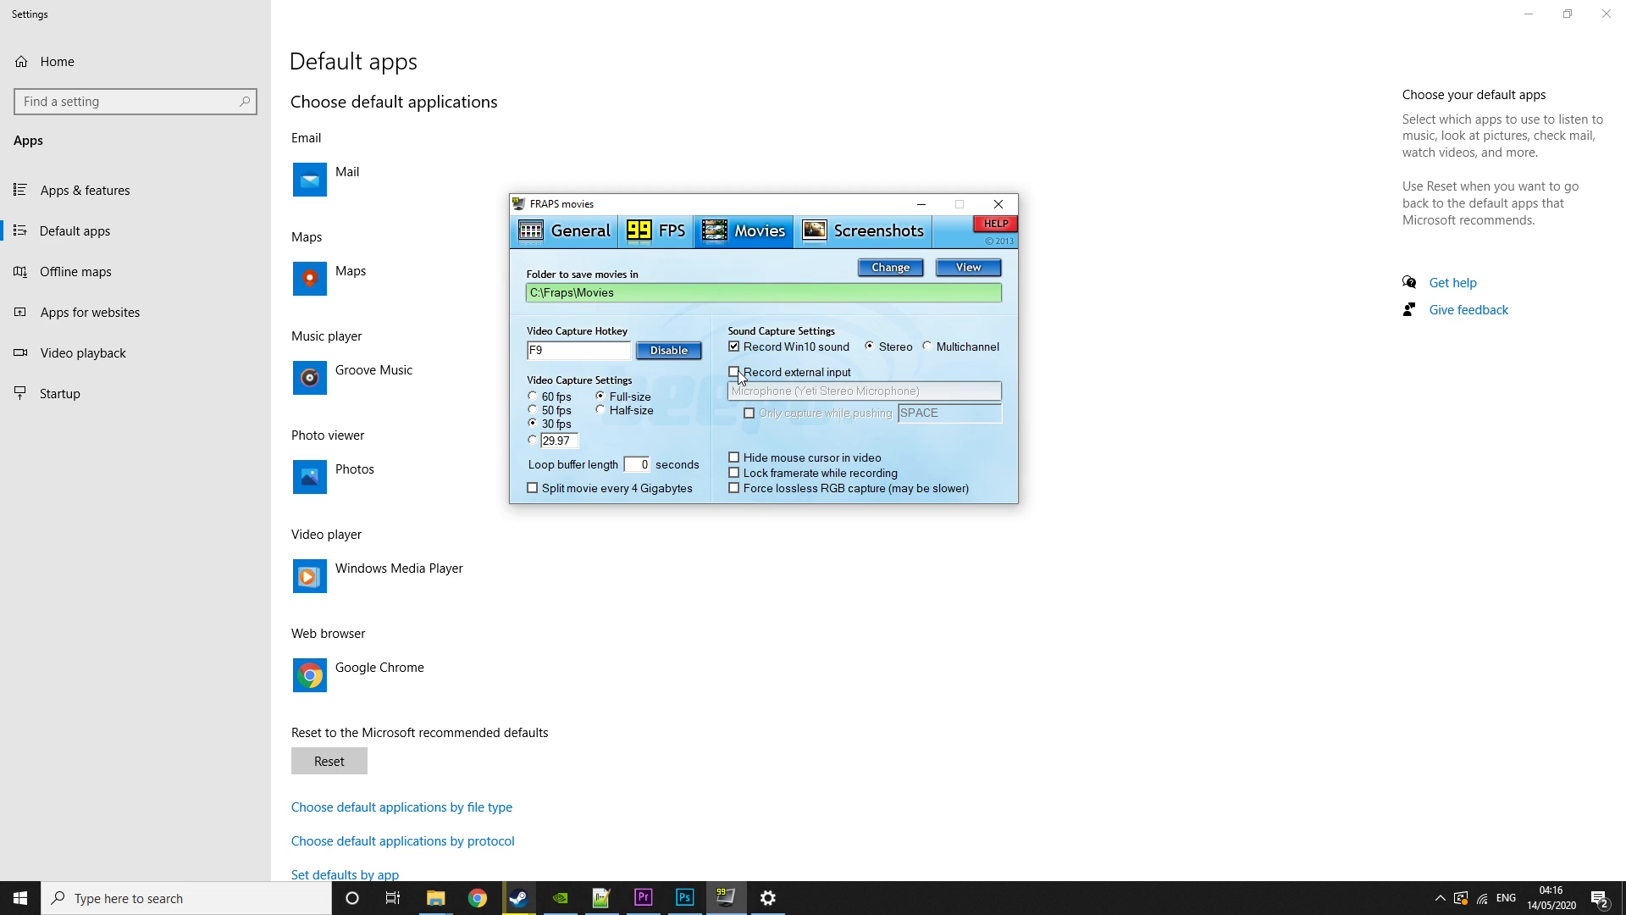
click(734, 371)
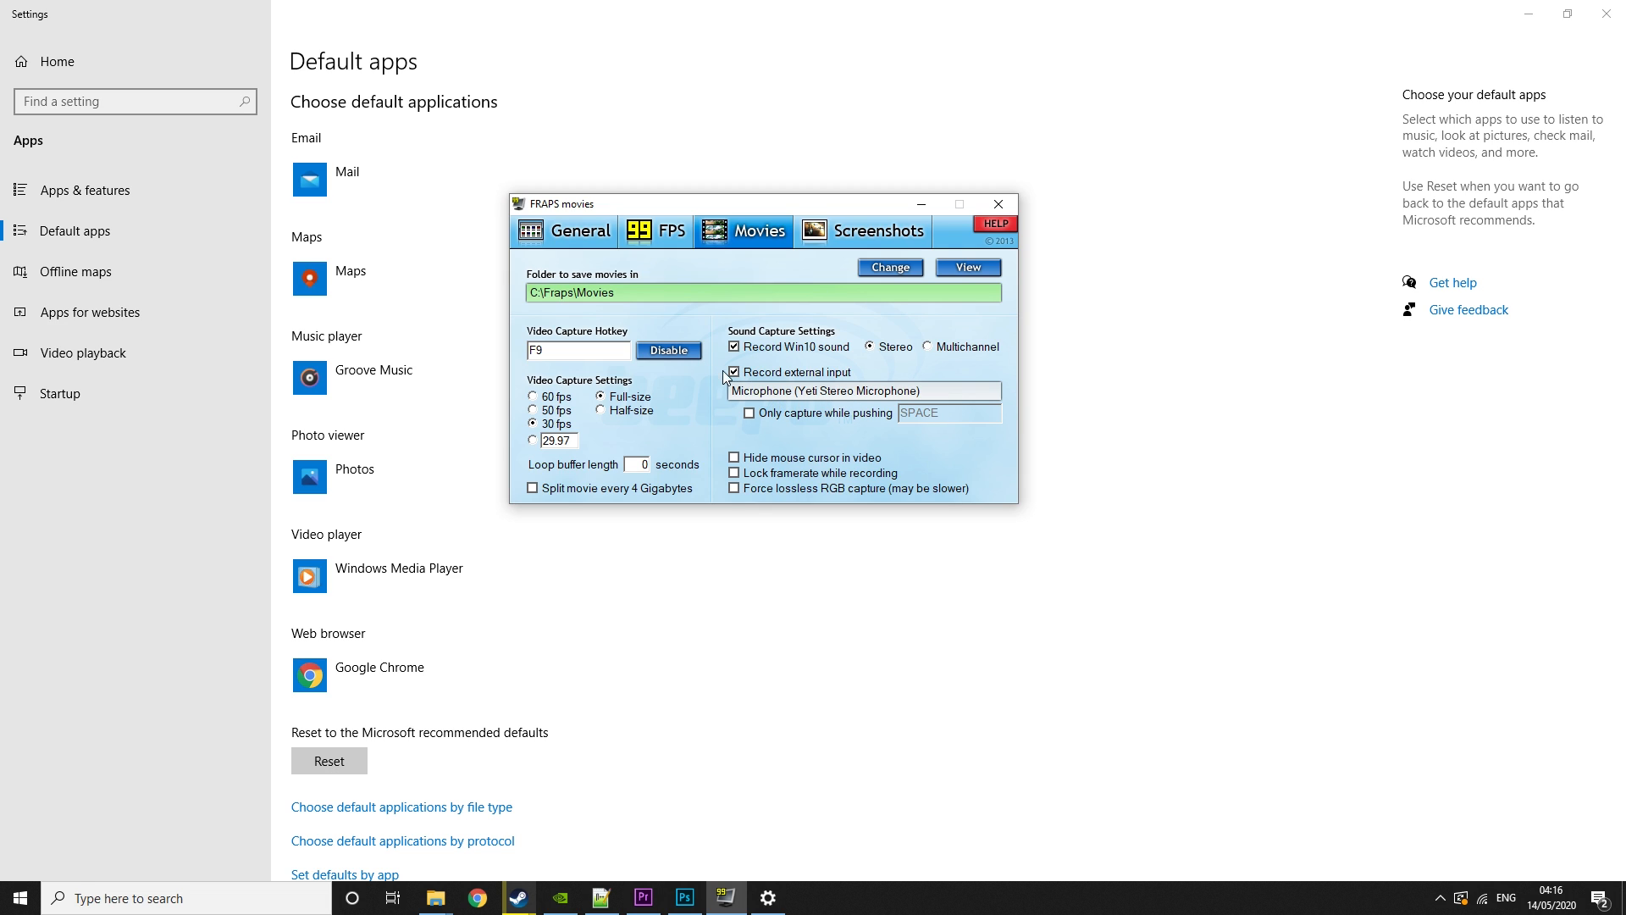
click(734, 372)
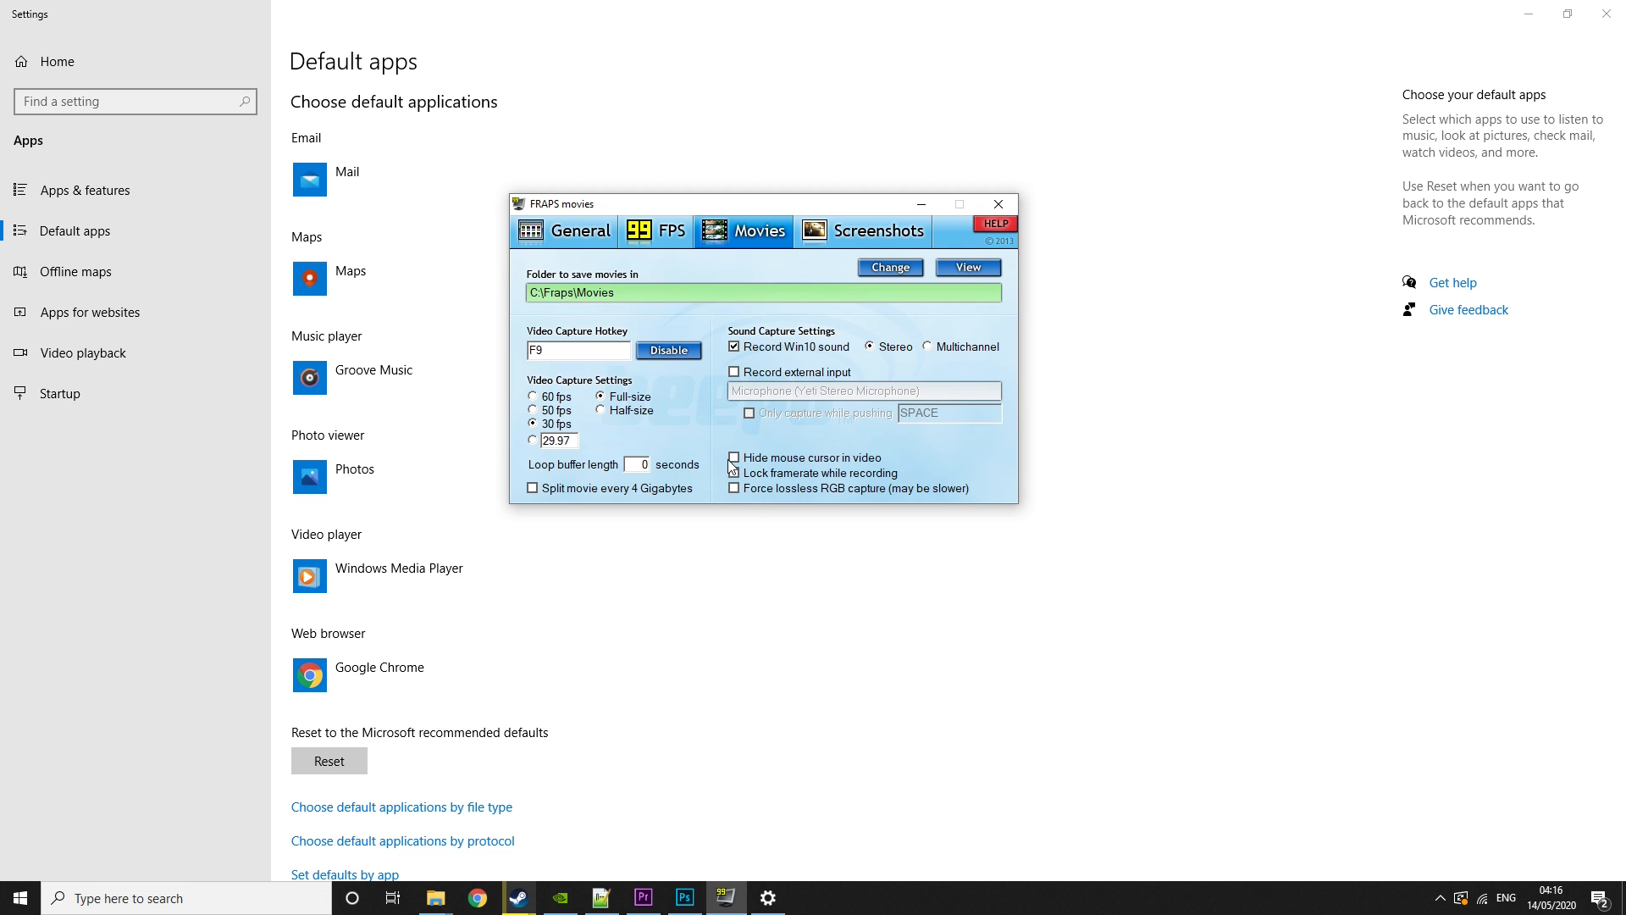
click(733, 472)
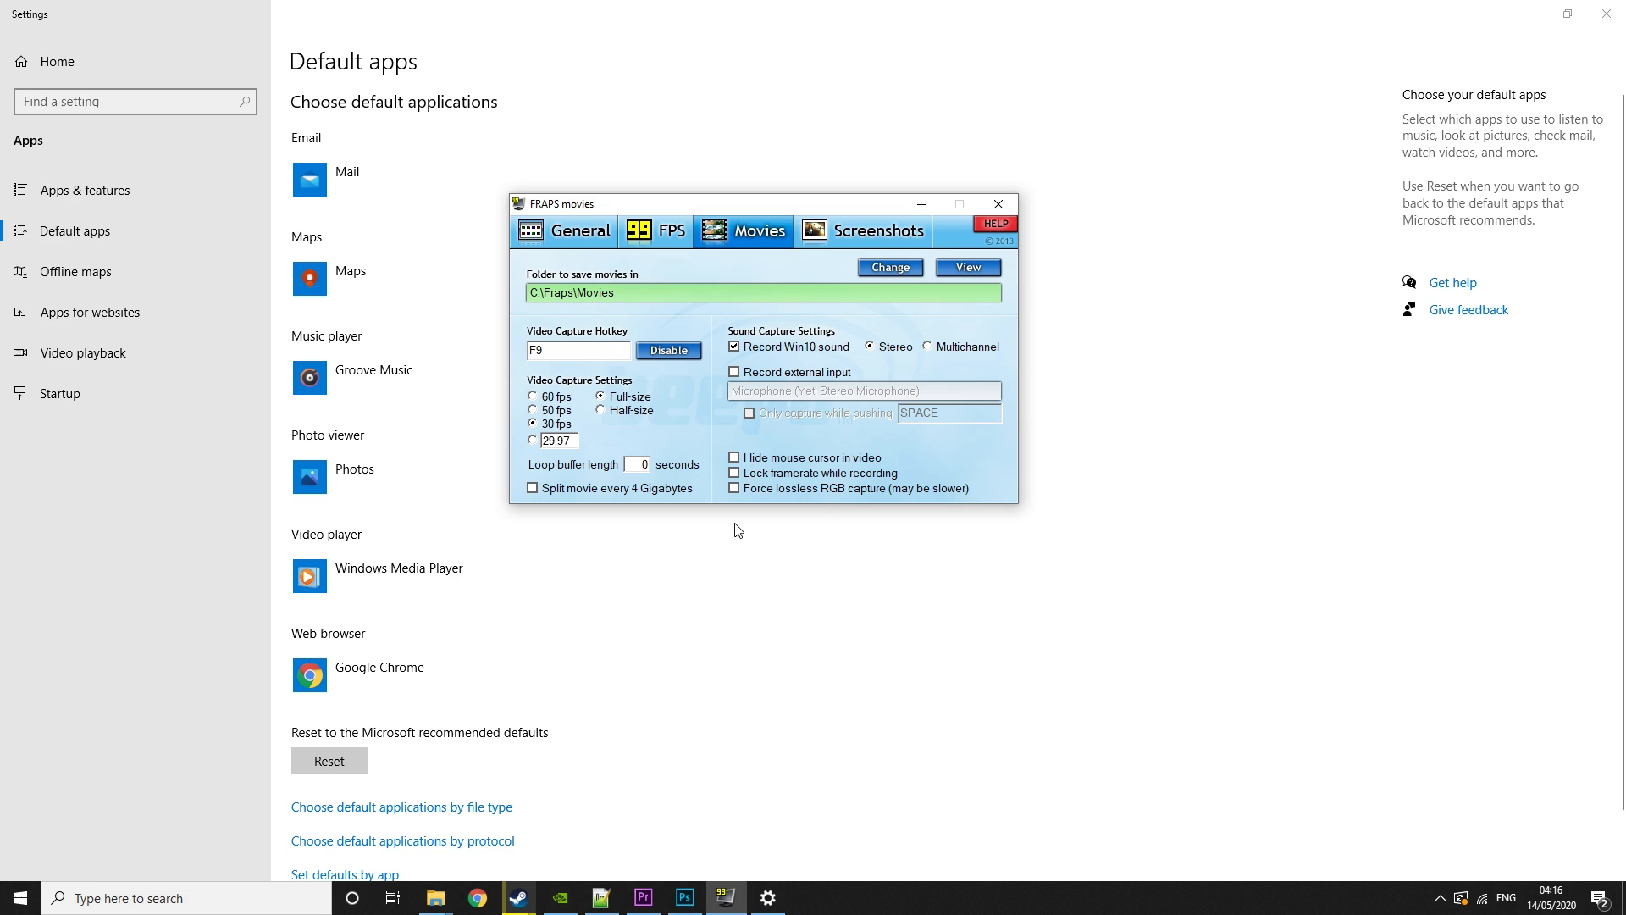
mouse_move(723, 464)
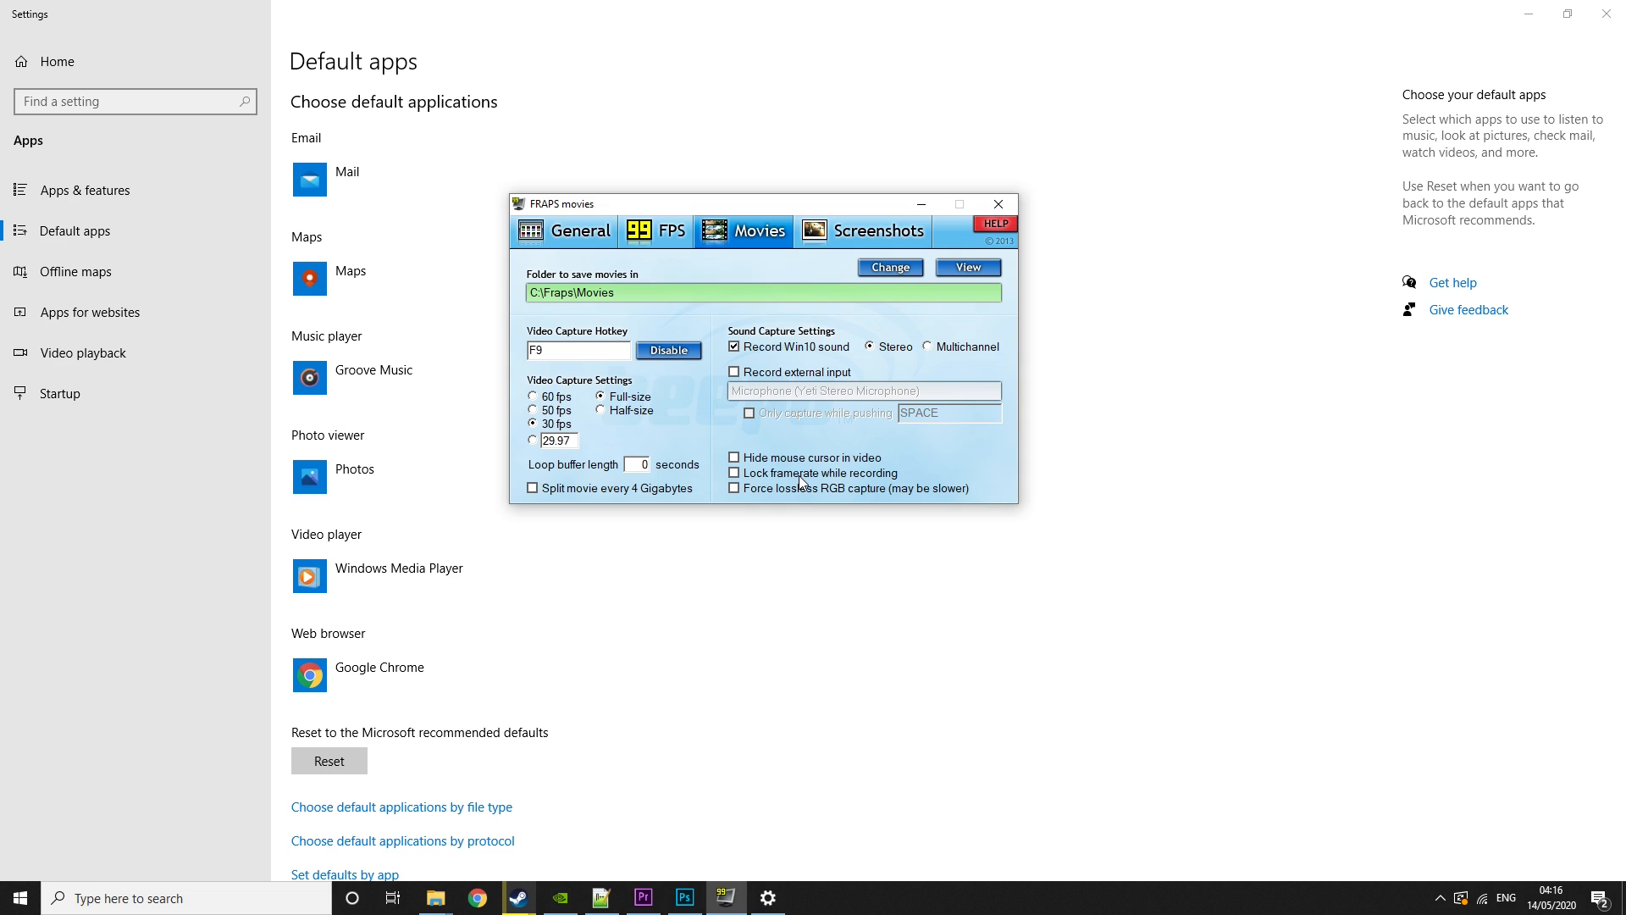
mouse_move(803, 503)
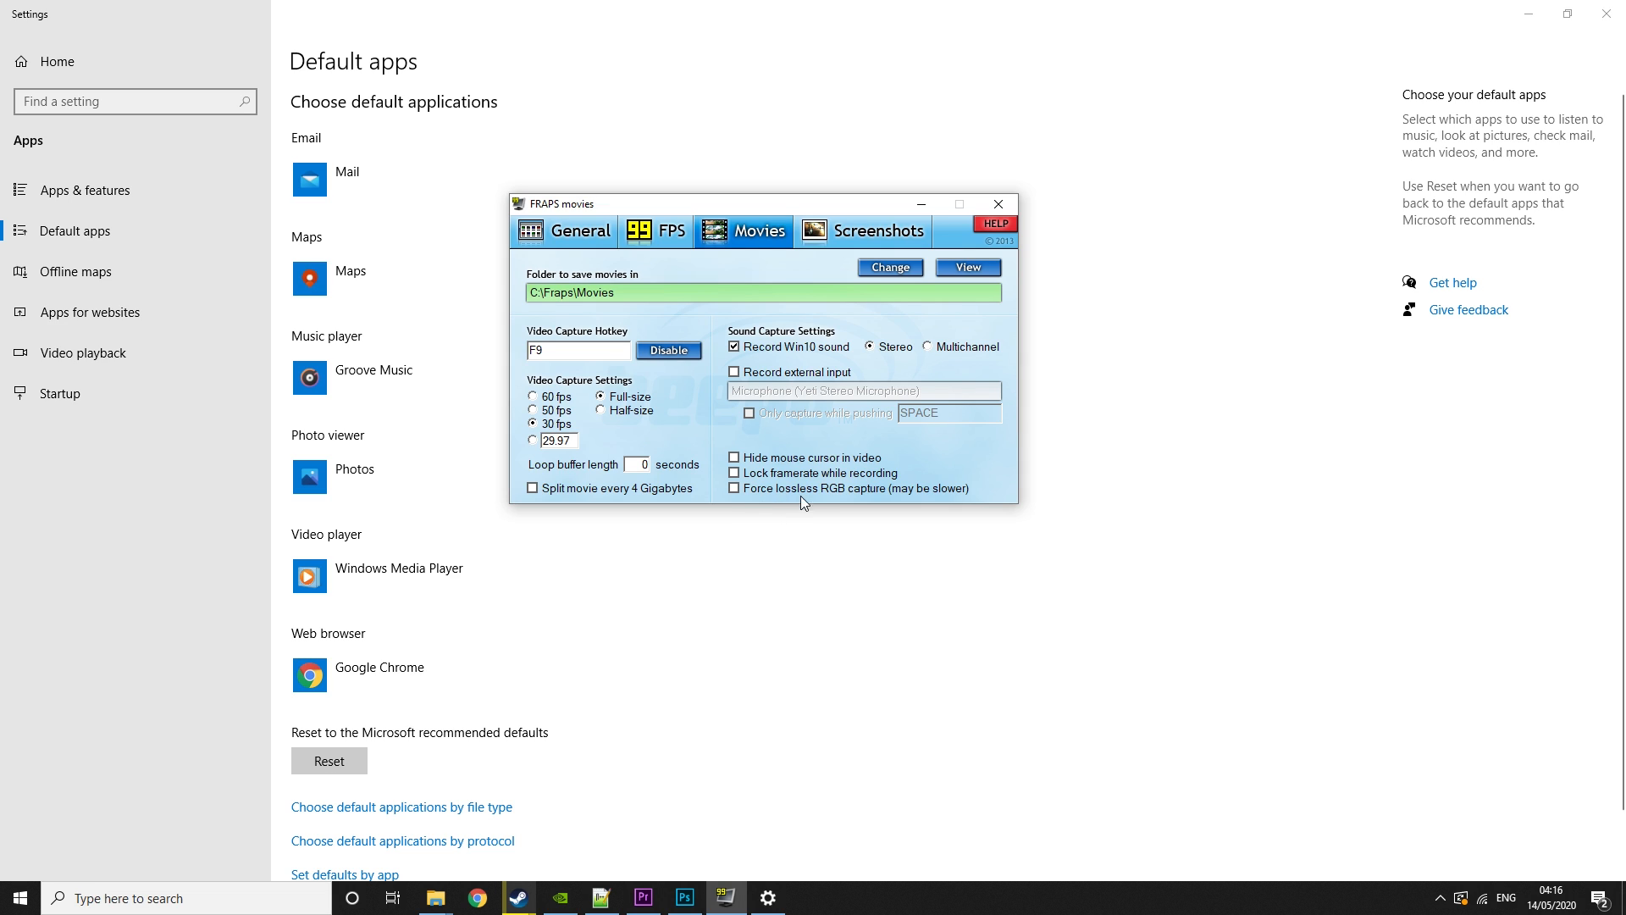
mouse_move(830, 523)
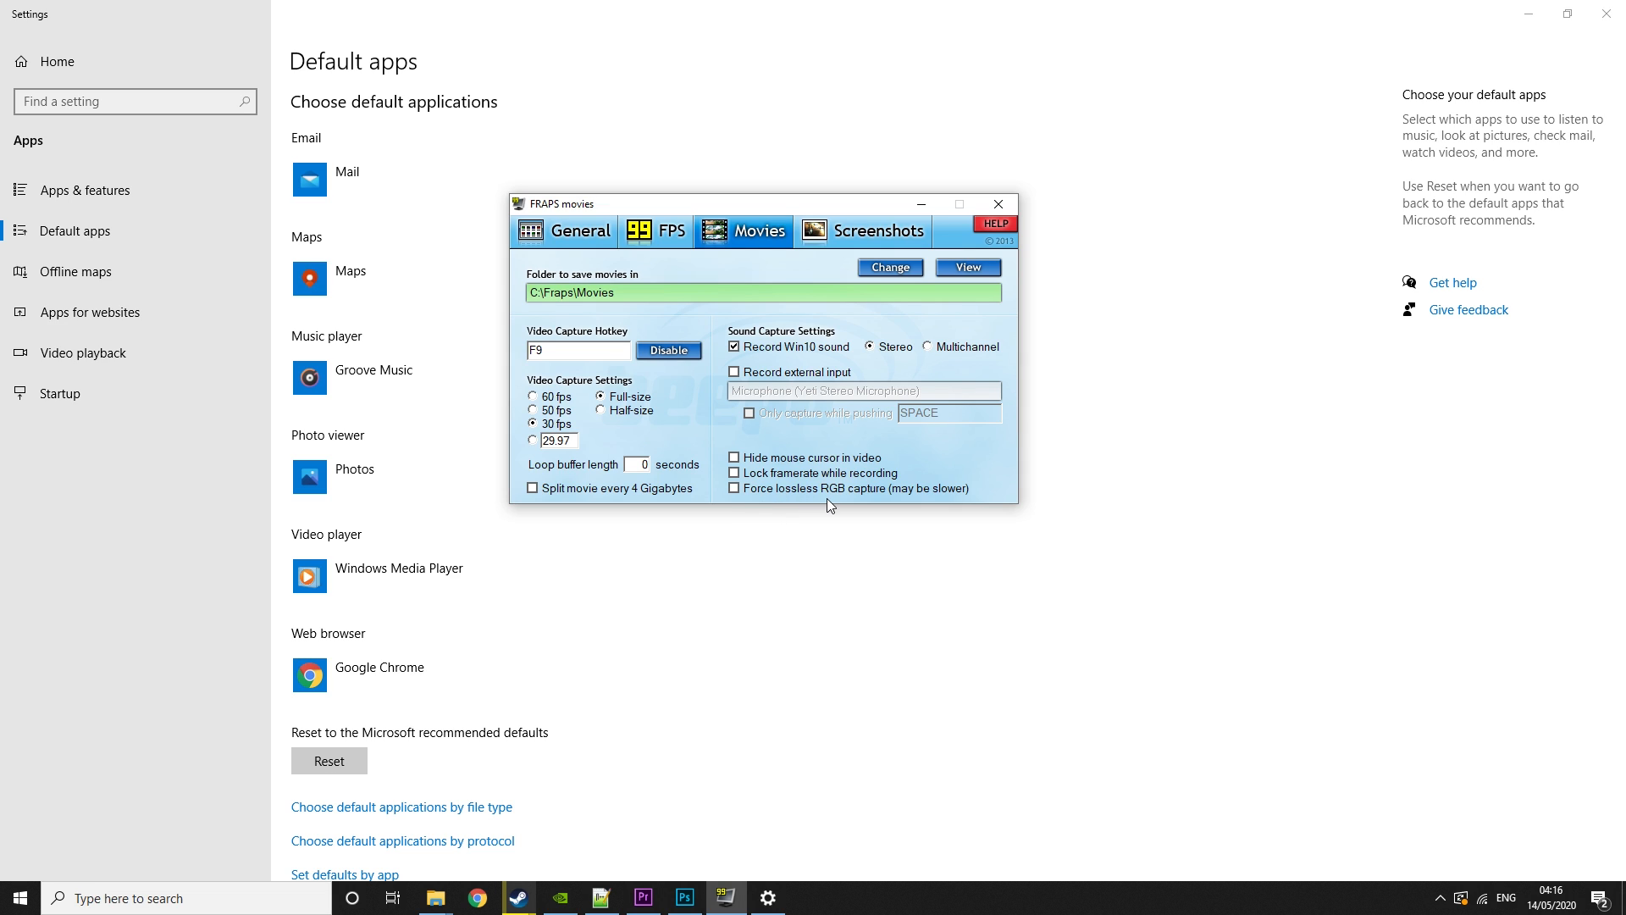
mouse_move(842, 393)
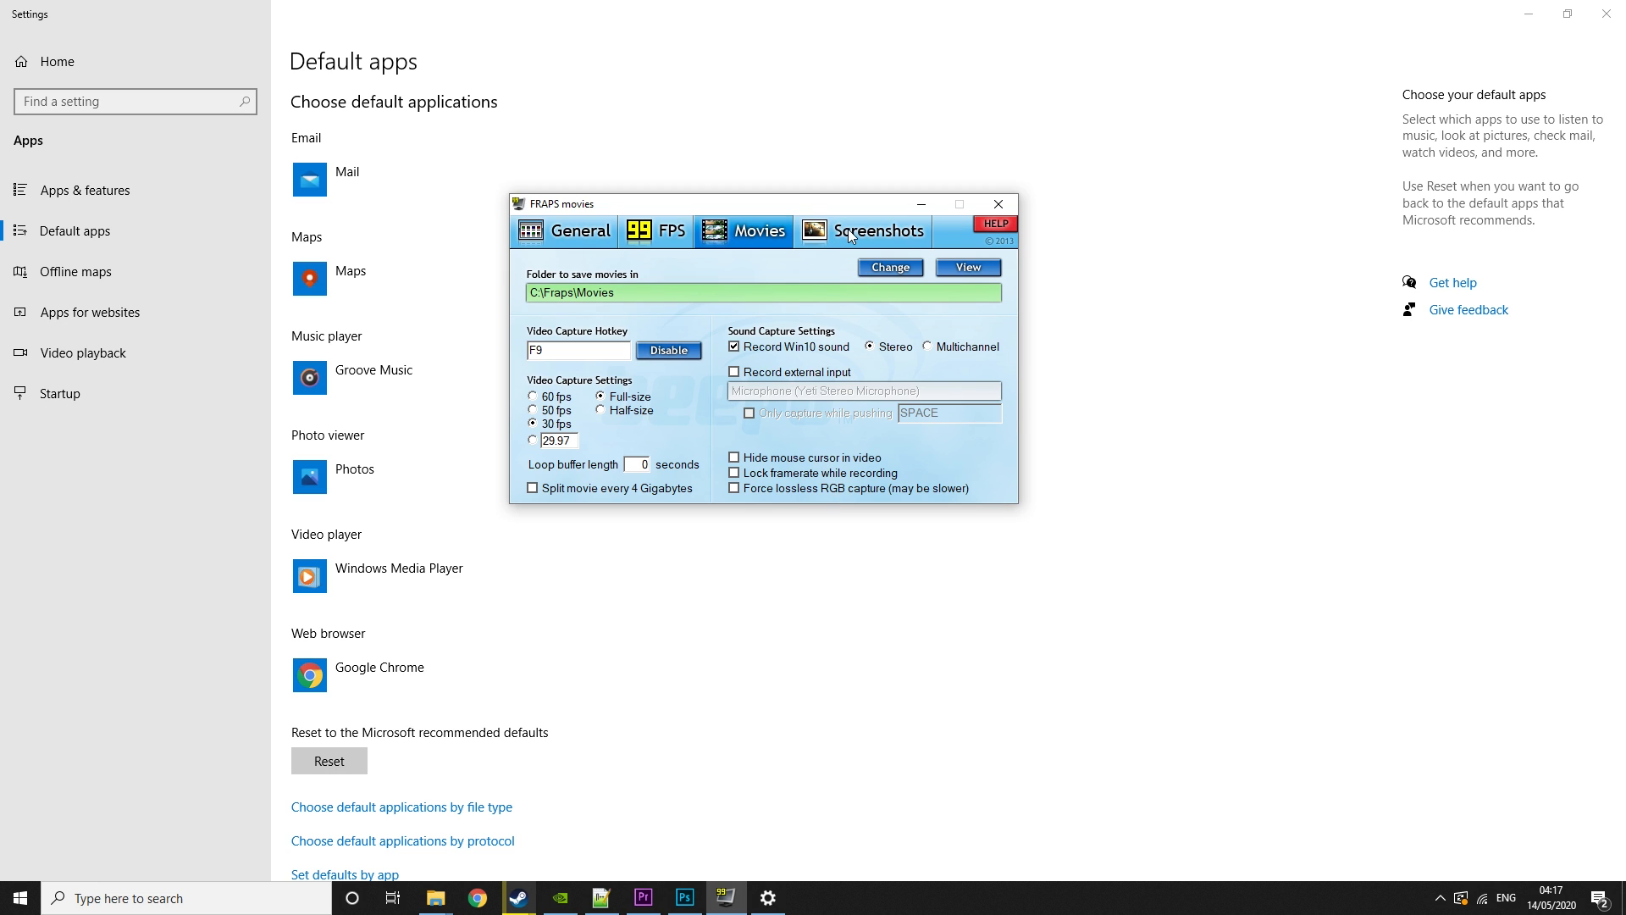
- Open the Screenshots page showing C:\Fraps\Screenshots, hotkey F10, BMP format
click(879, 231)
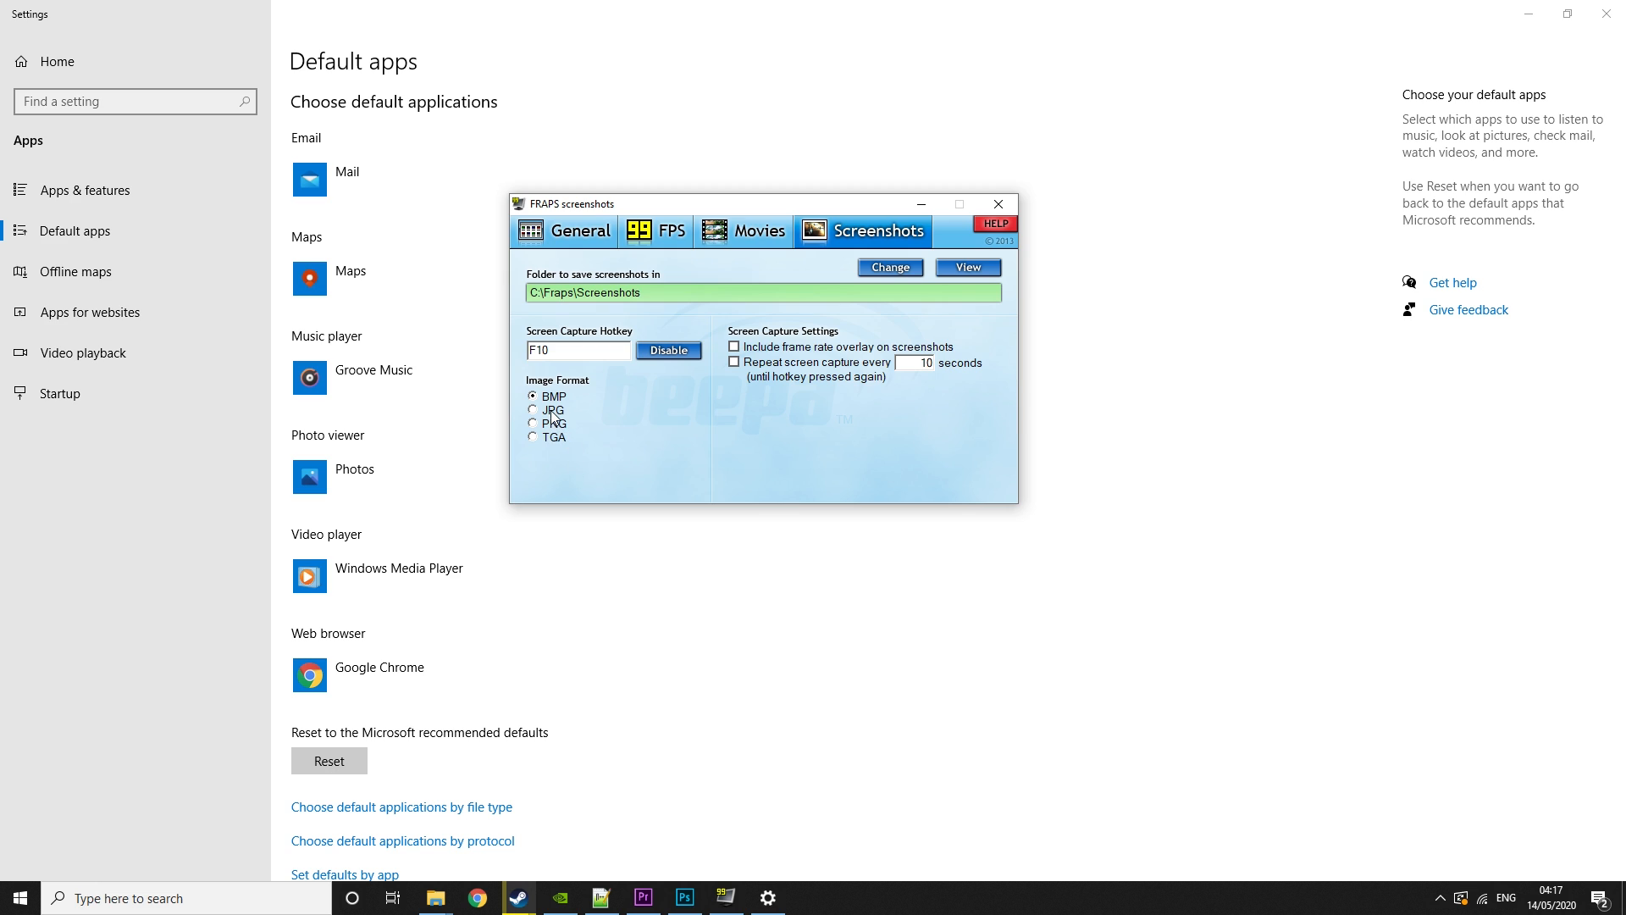
mouse_move(530, 420)
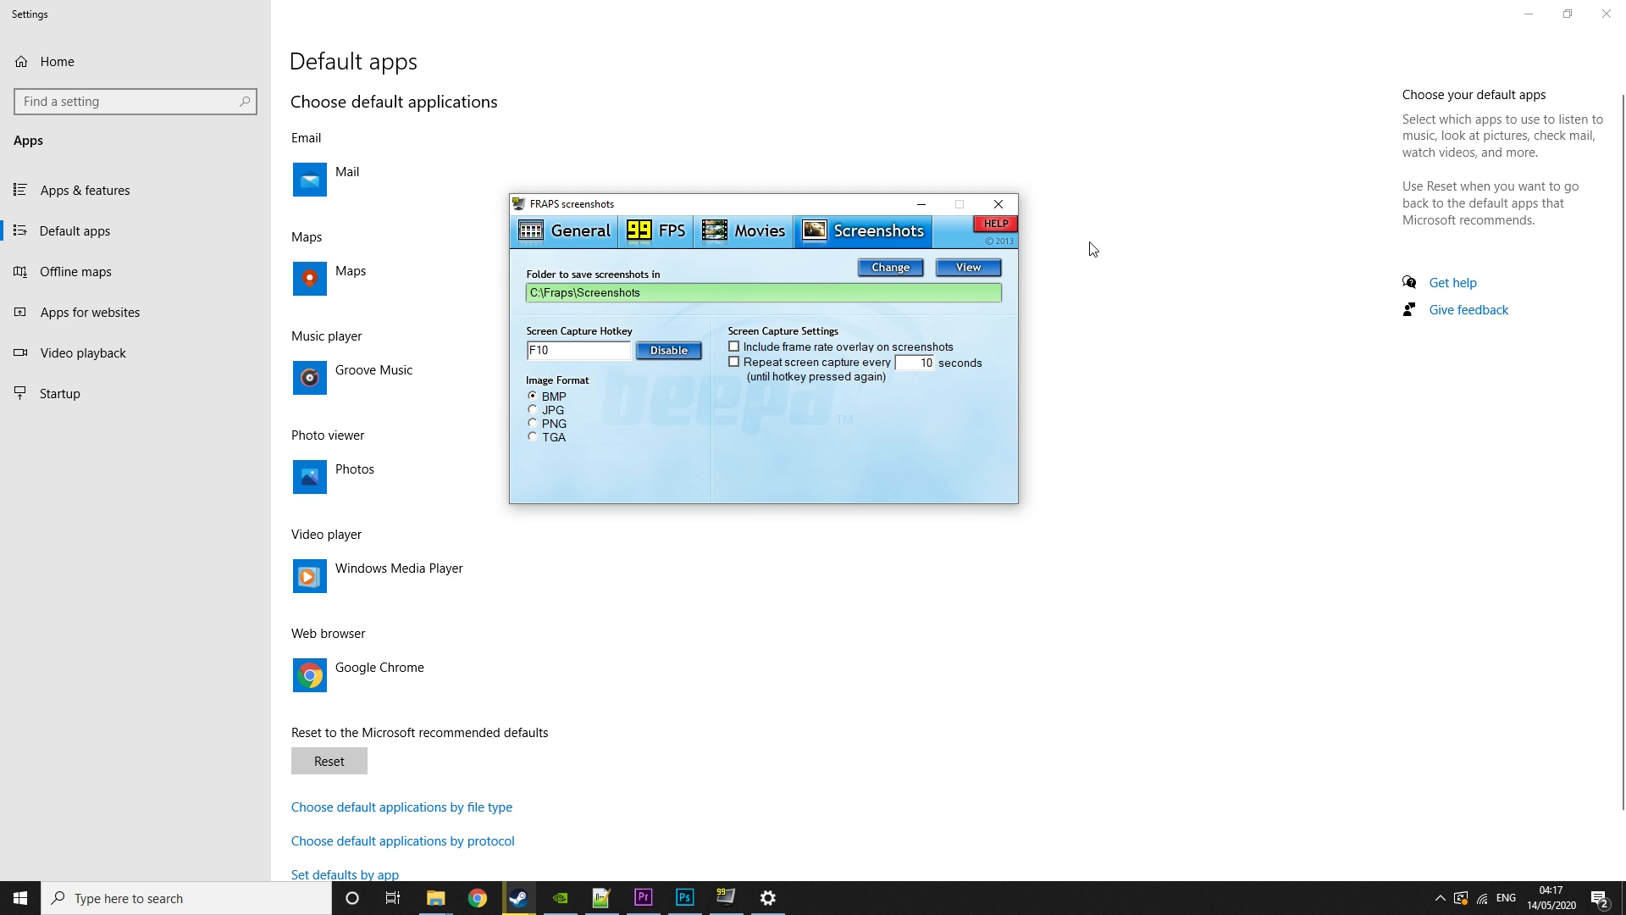
mouse_move(1075, 281)
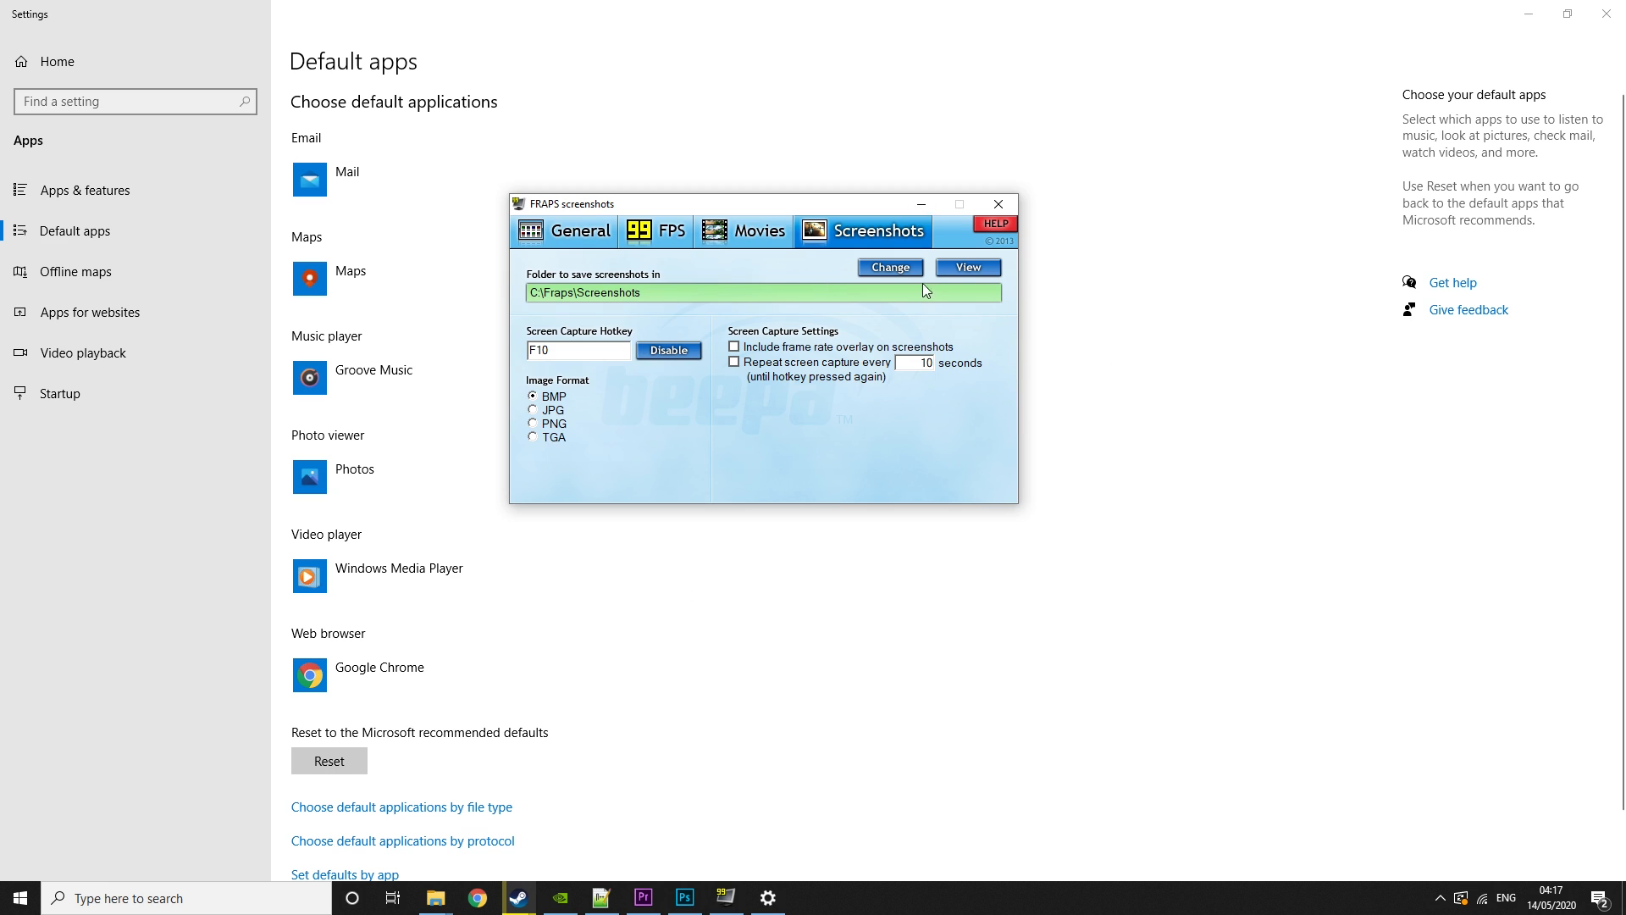
mouse_move(831, 404)
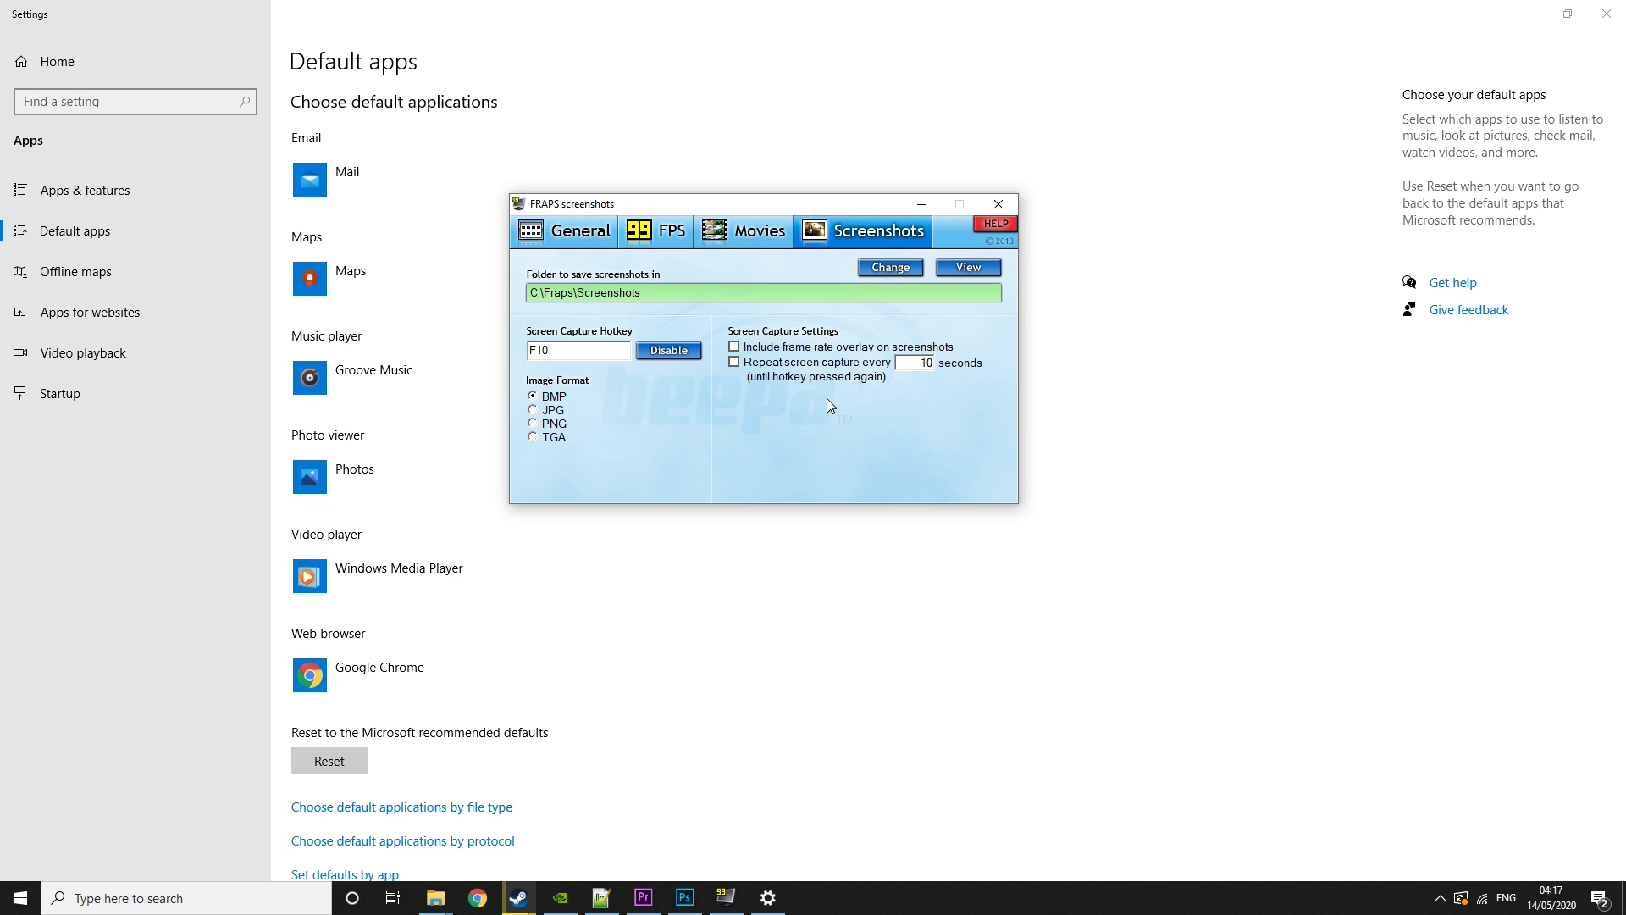
click(574, 349)
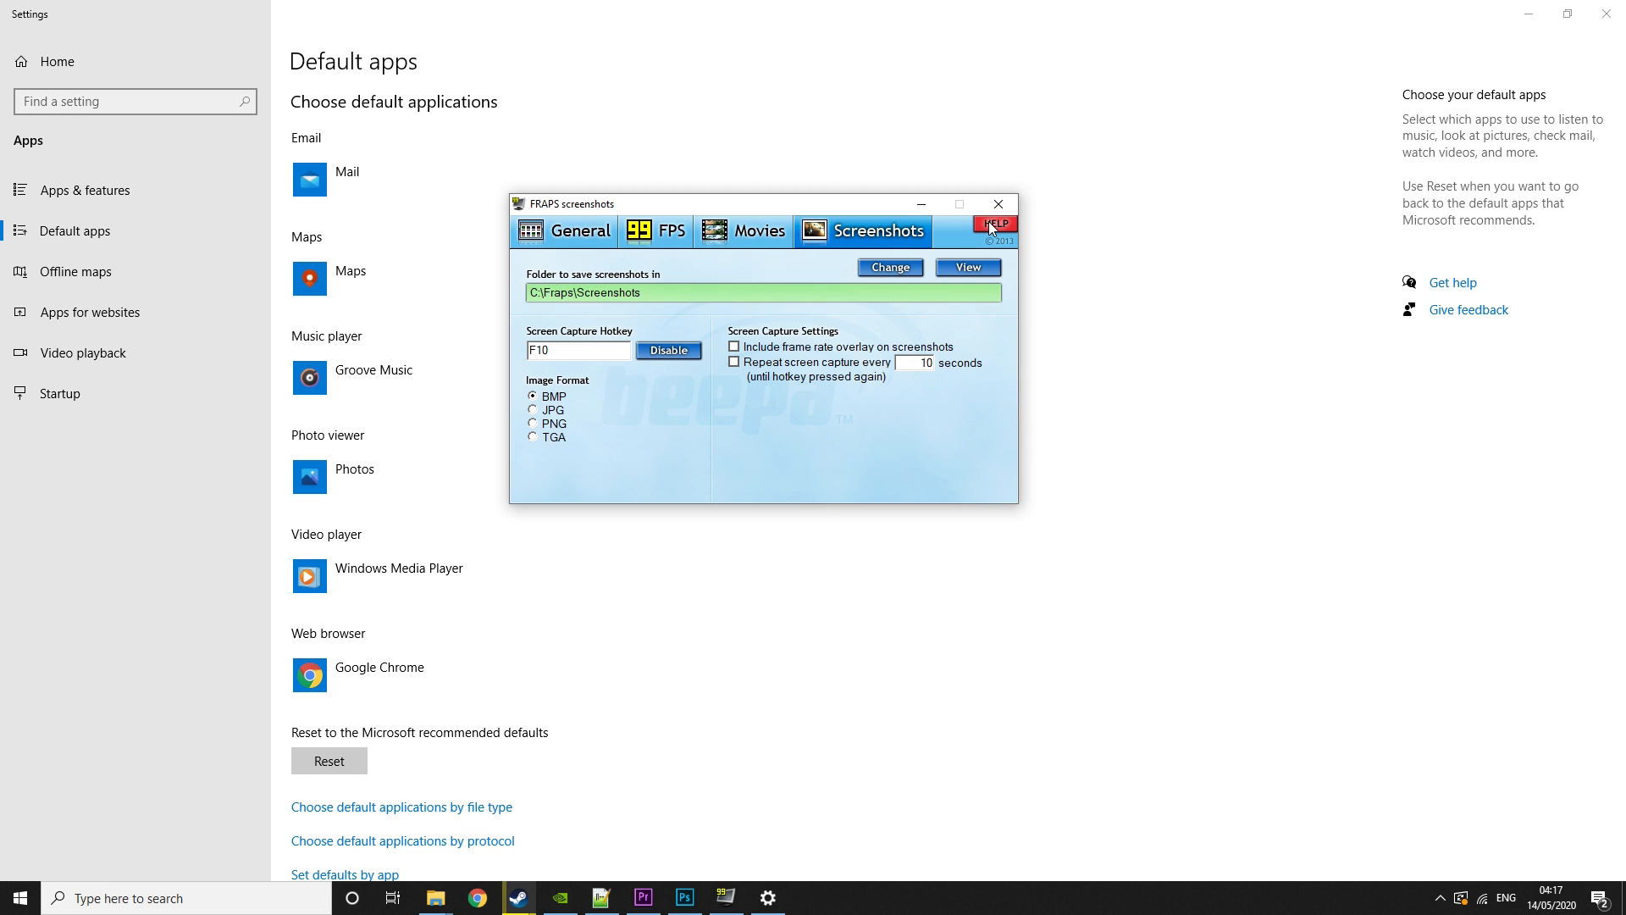
- Open the online screenshots help in Chrome, then return to Fraps' FPS page
click(997, 225)
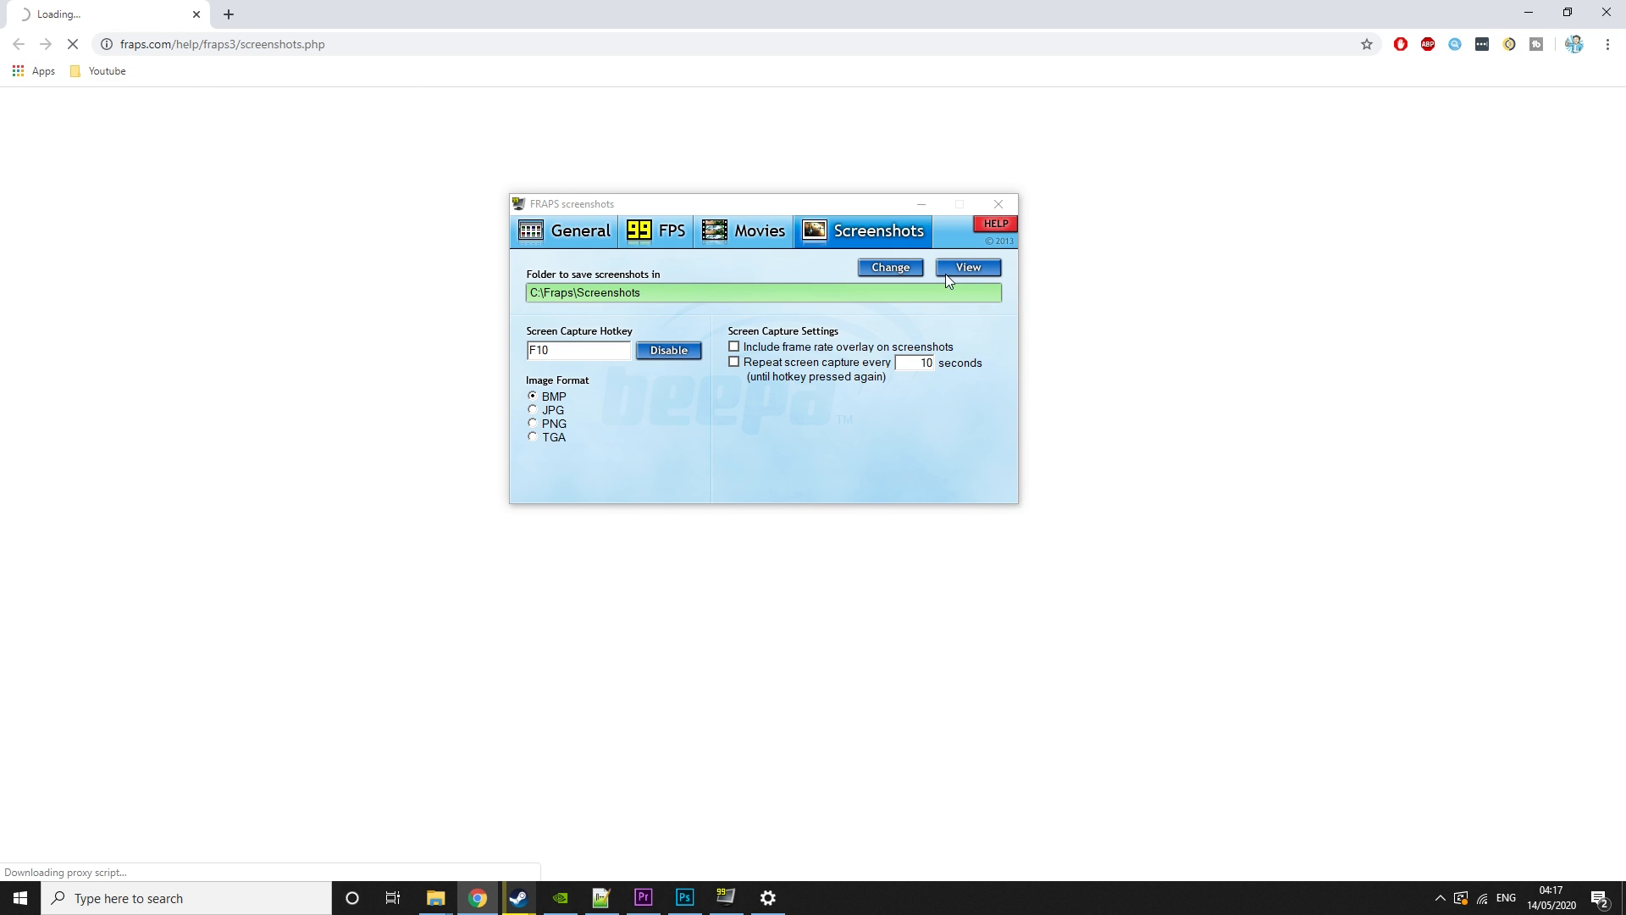
click(758, 230)
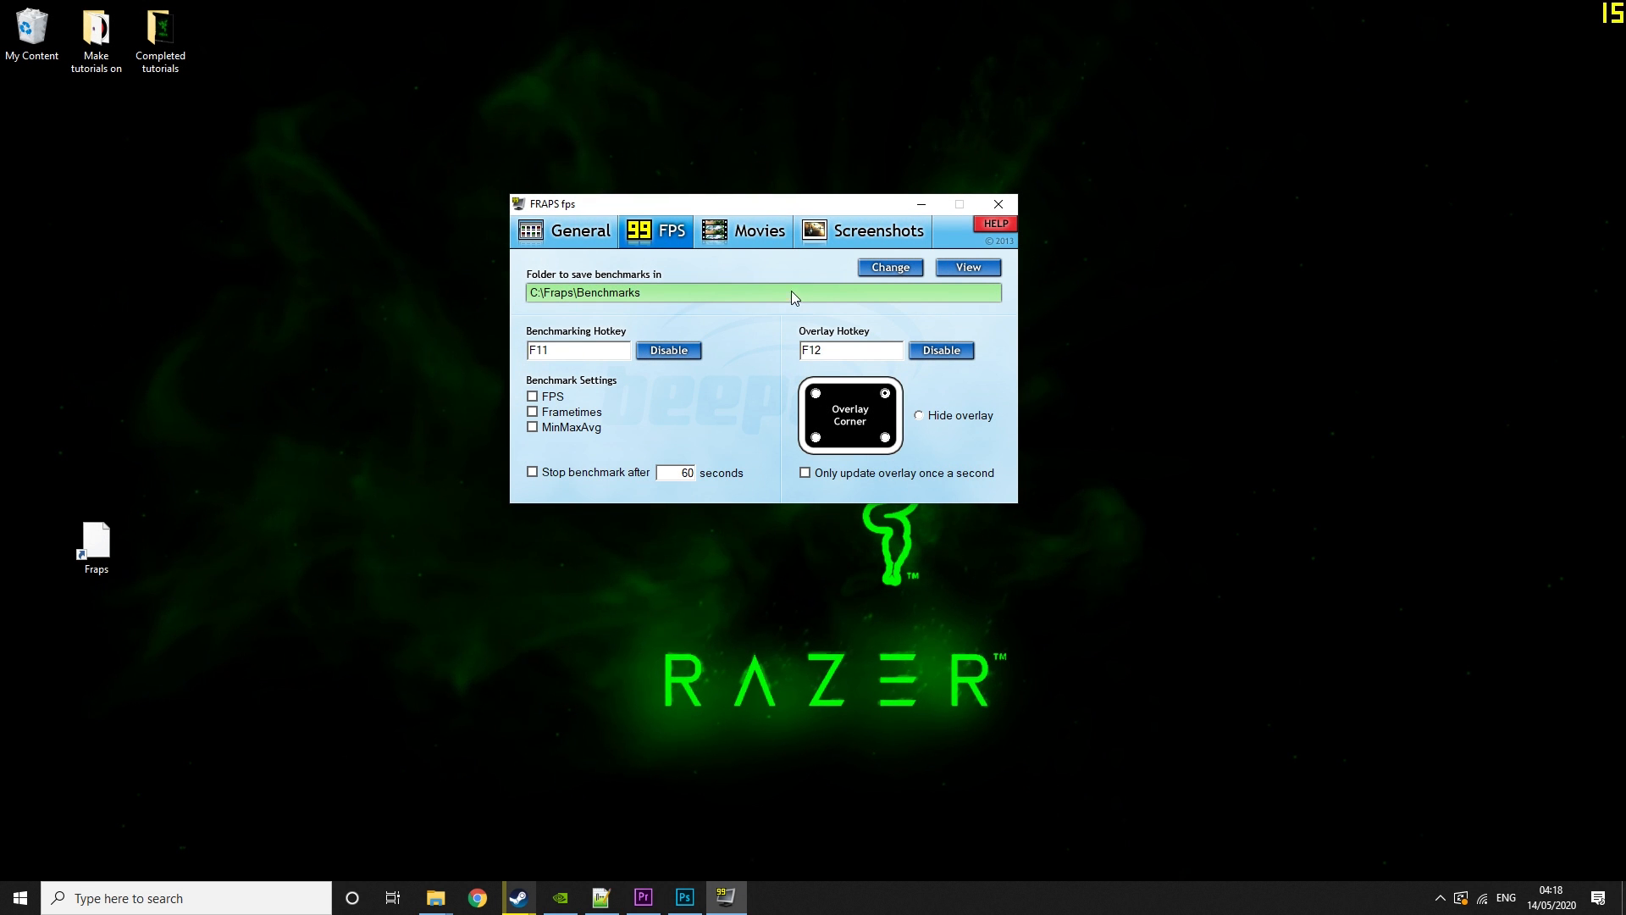
- Make a test recording from the Movies page, then return to General settings
click(754, 231)
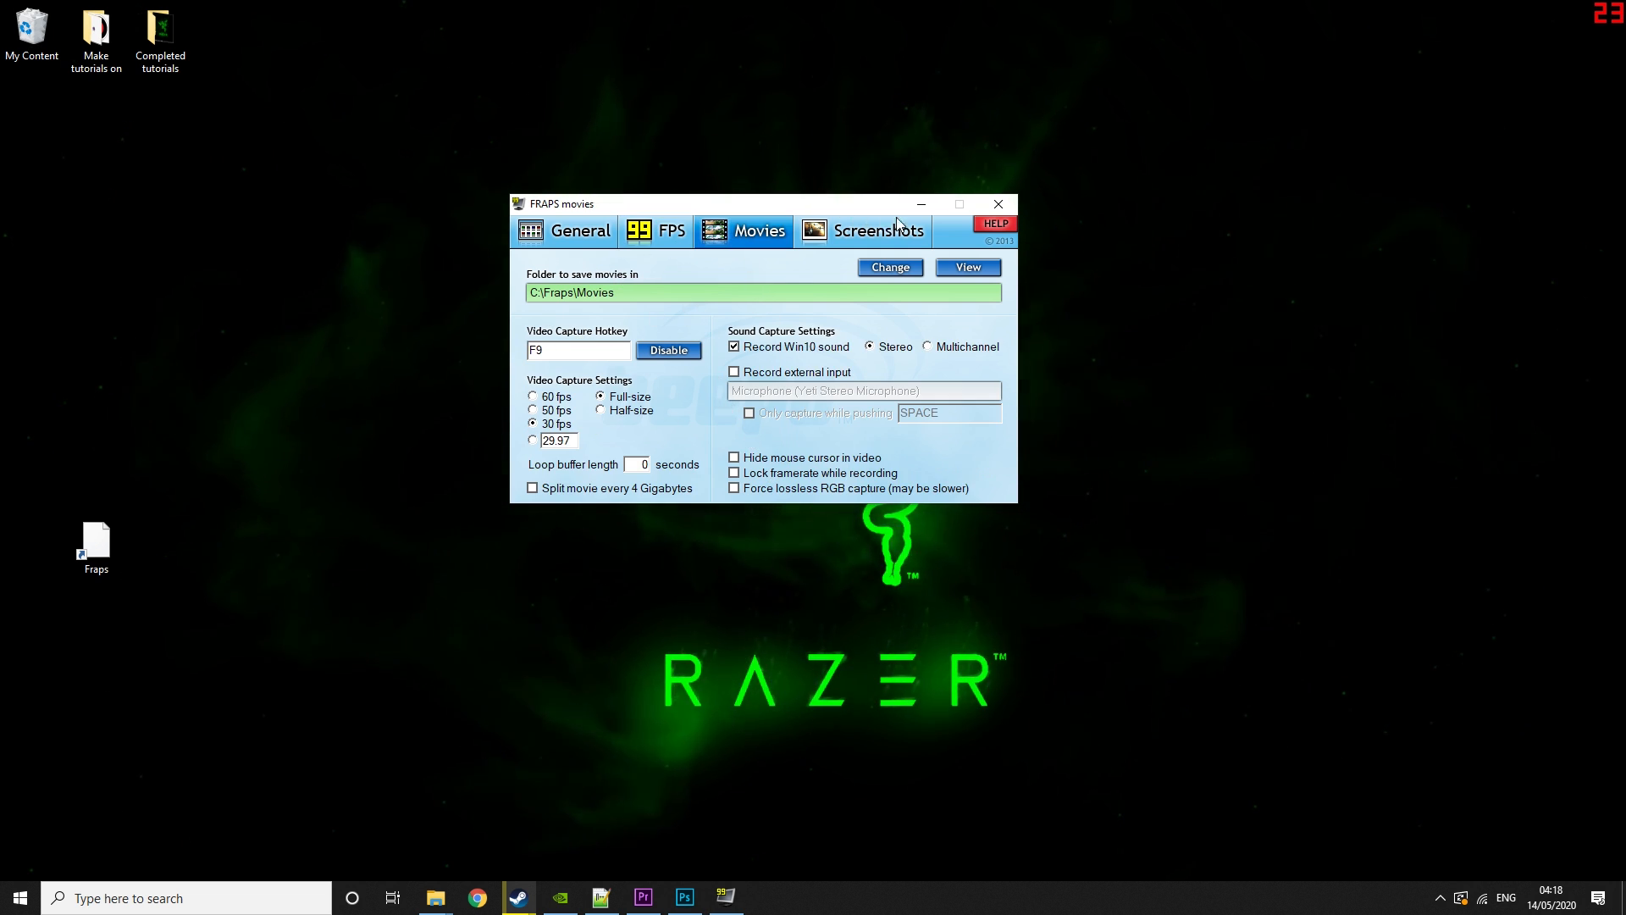
mouse_move(1124, 237)
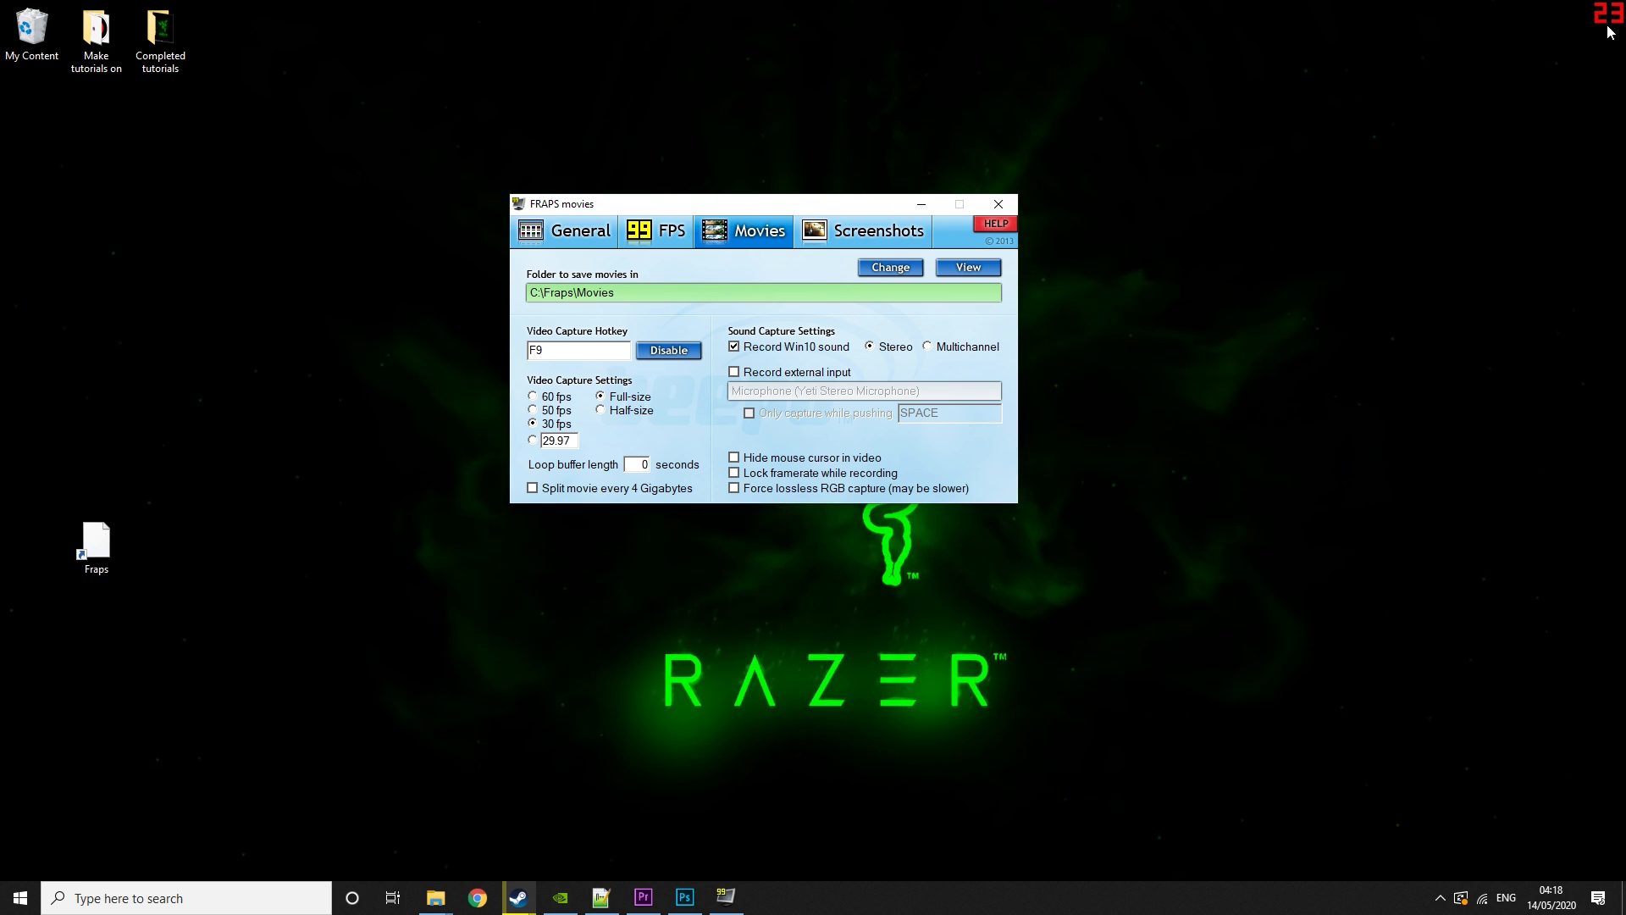
mouse_move(1591, 38)
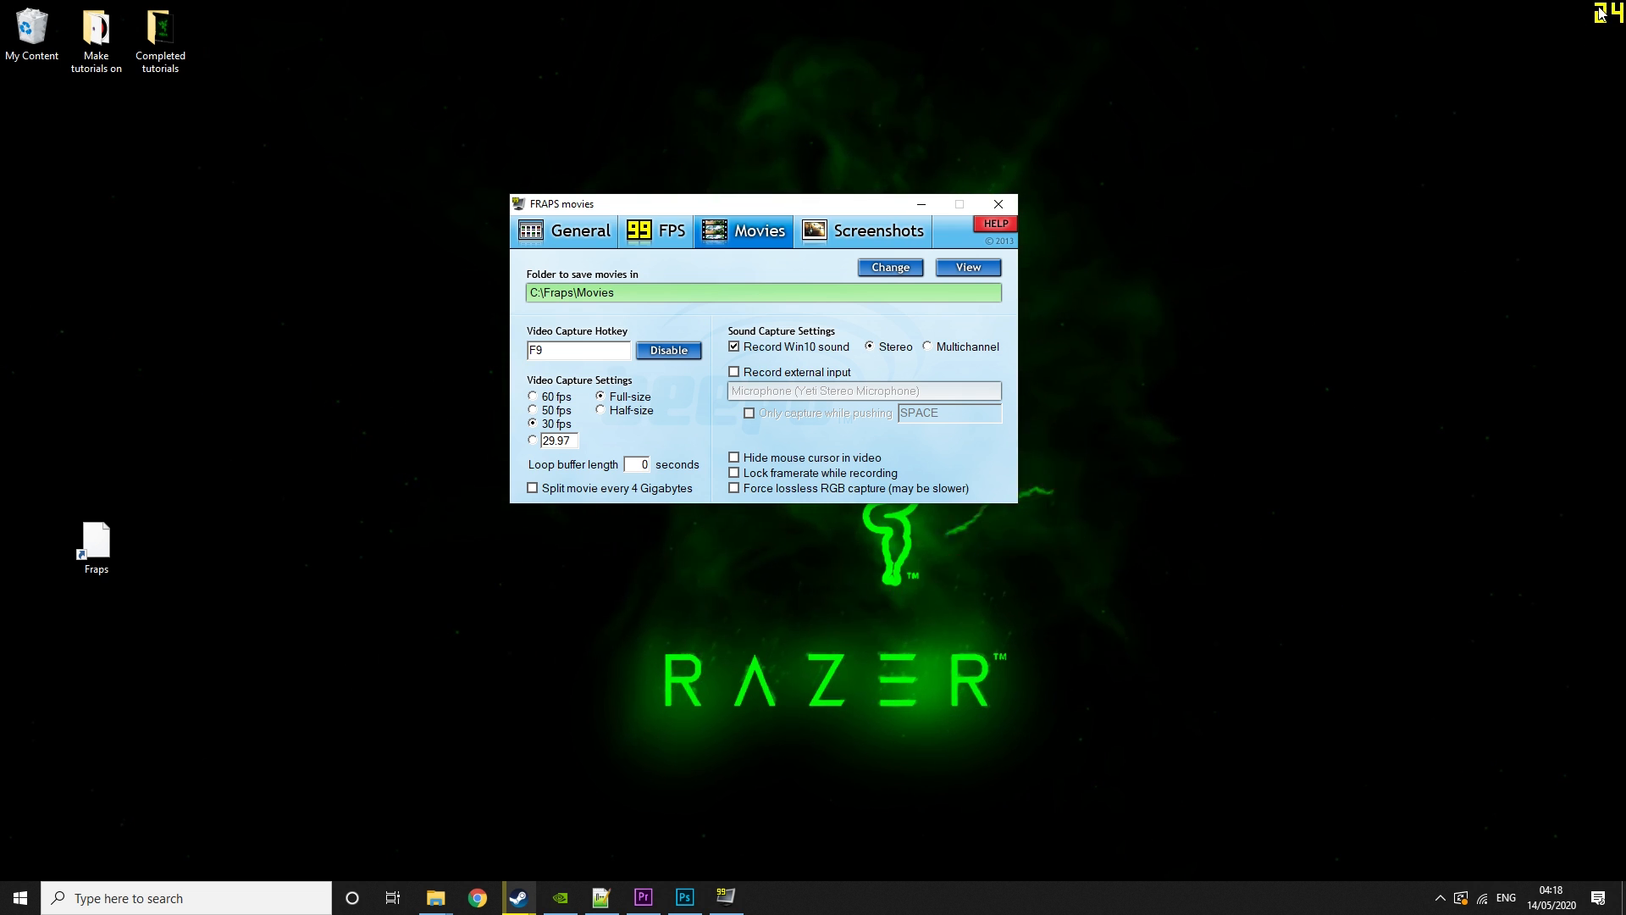
mouse_move(377, 642)
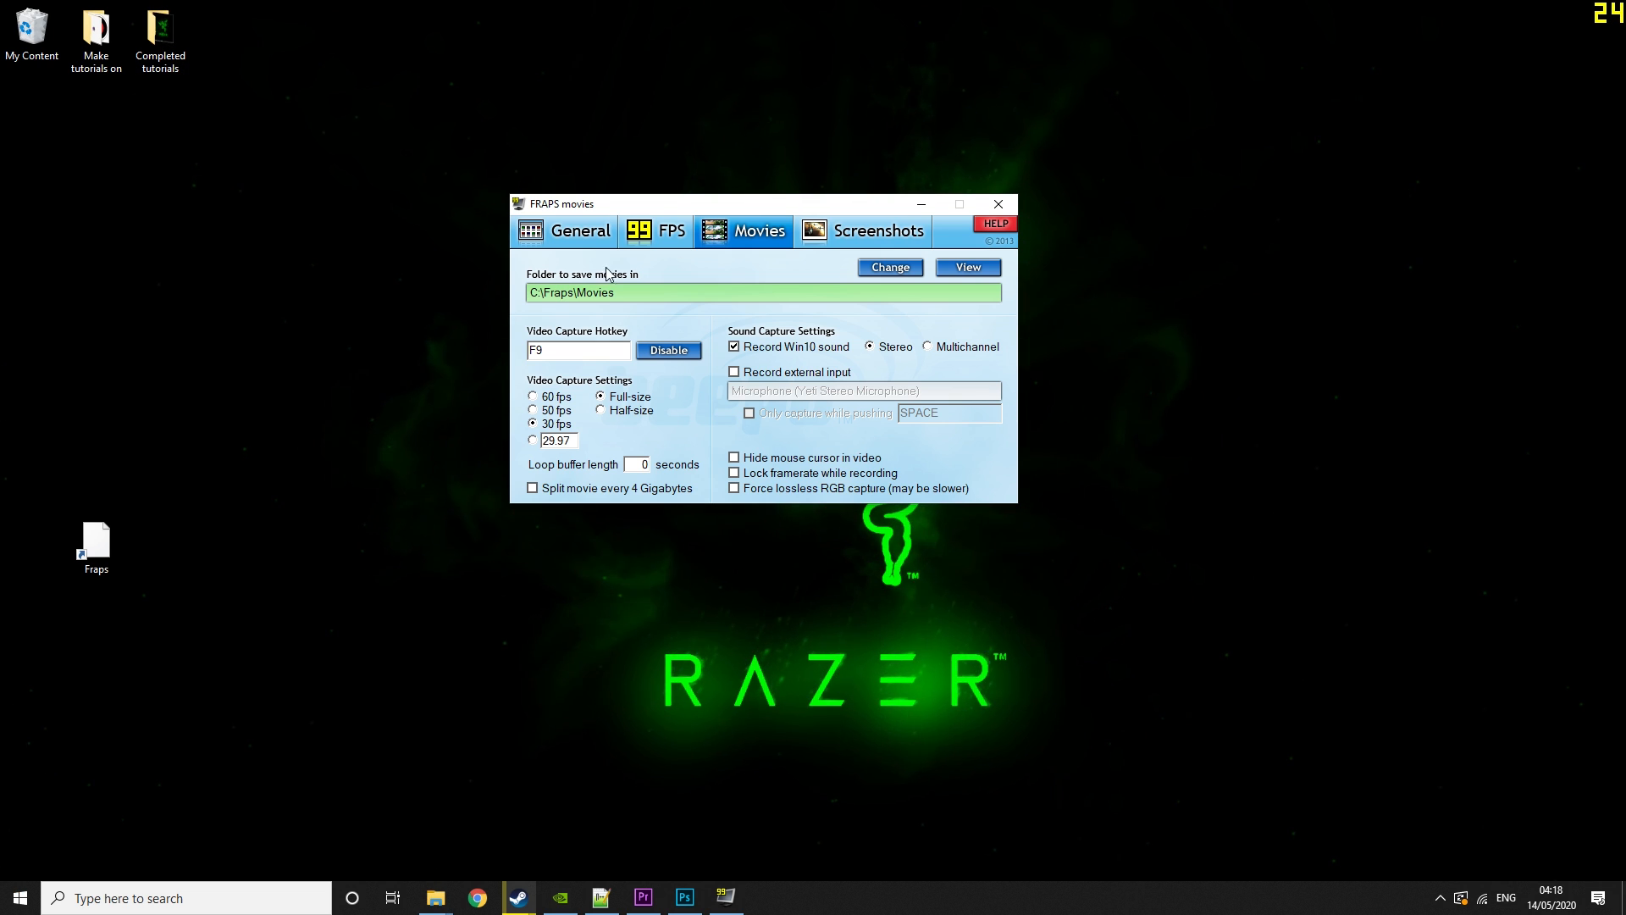
click(564, 230)
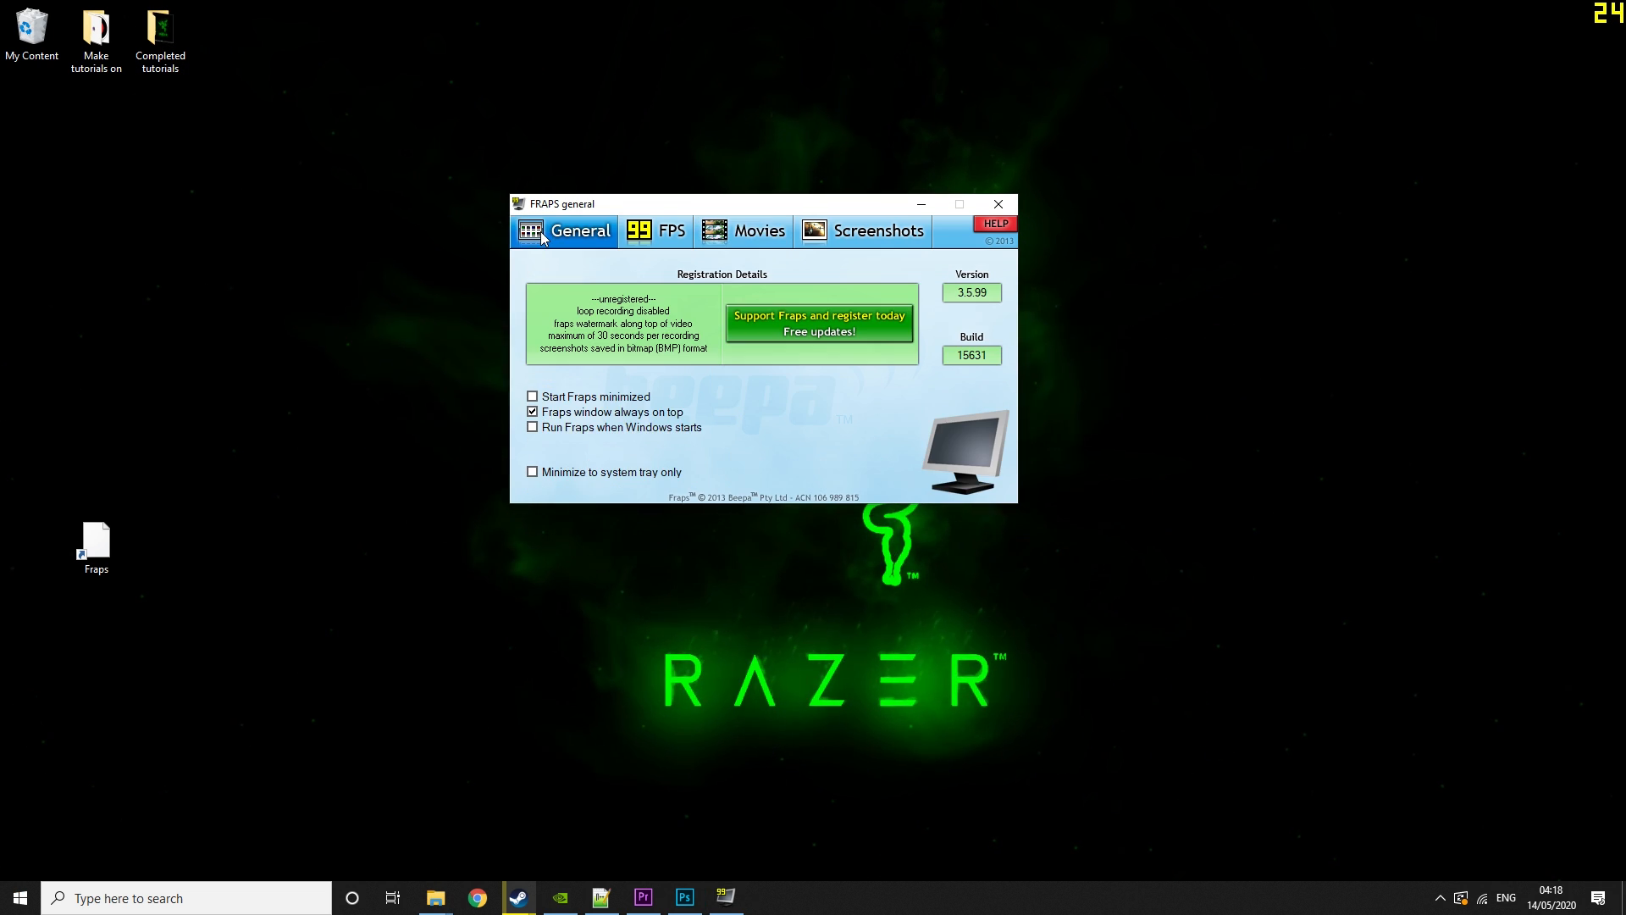
mouse_move(497, 272)
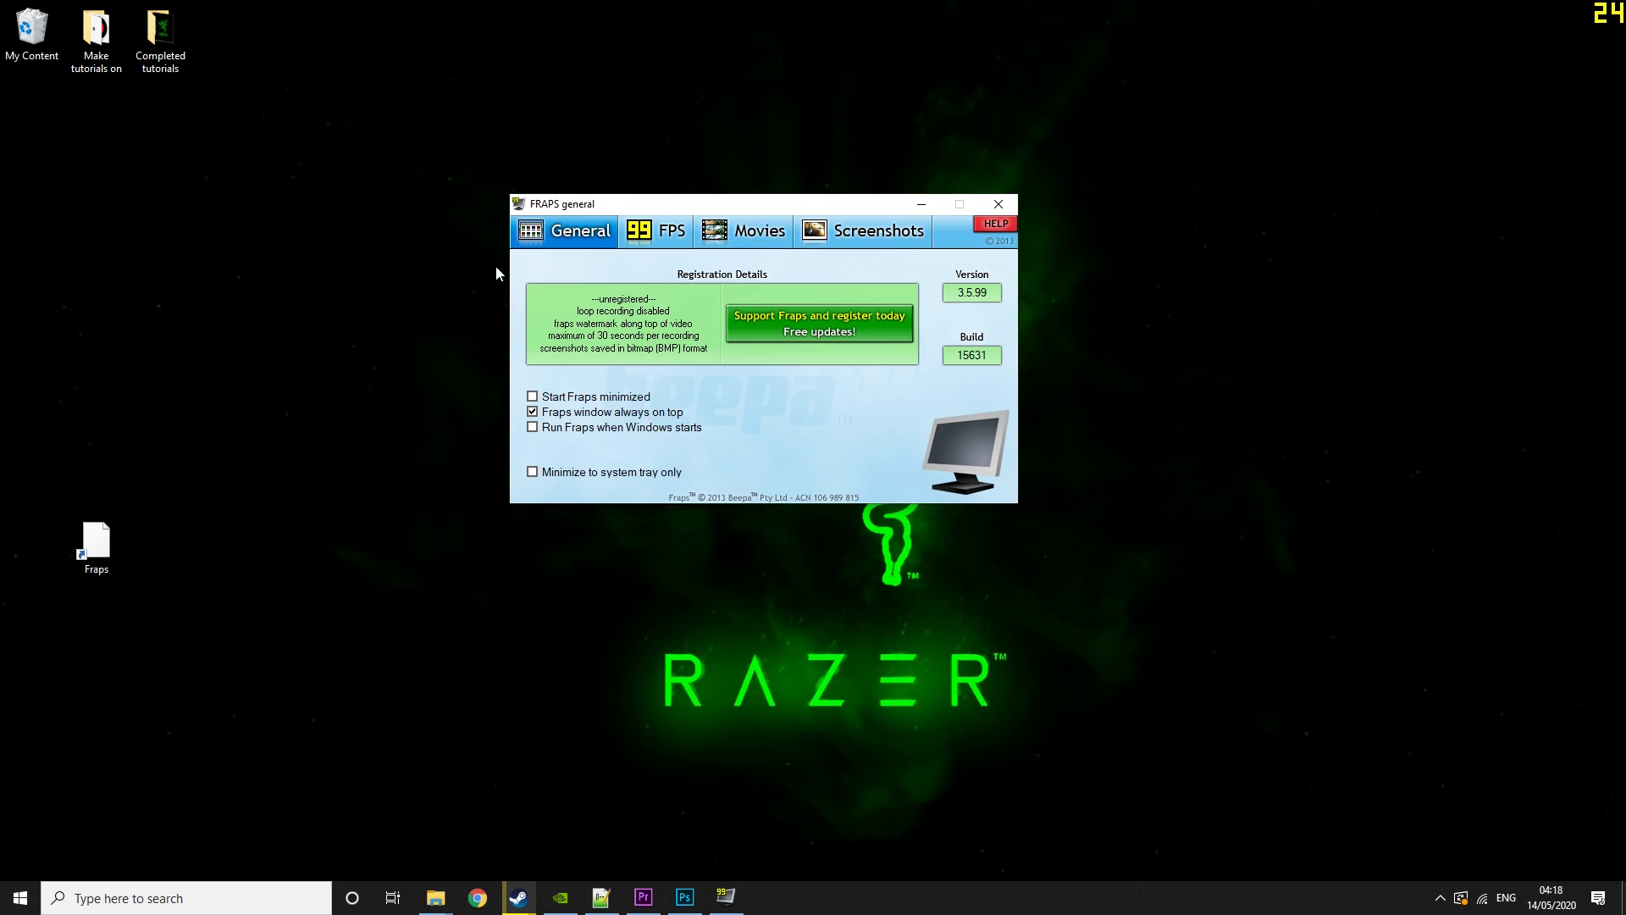